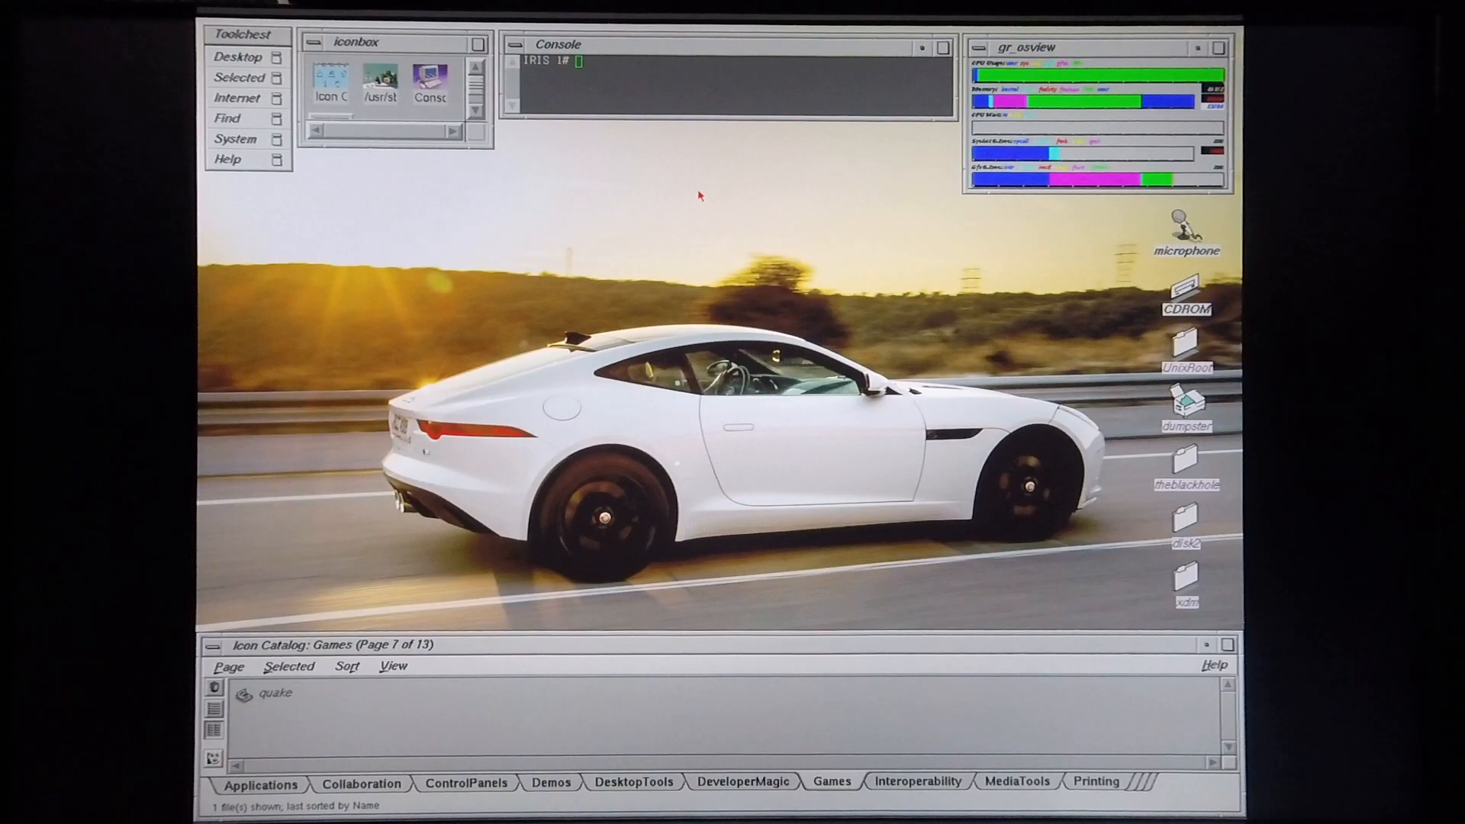
# Step: Run 'hinv -v' to show the verbose hardware inventory, including the graphics board
pyautogui.write('h')
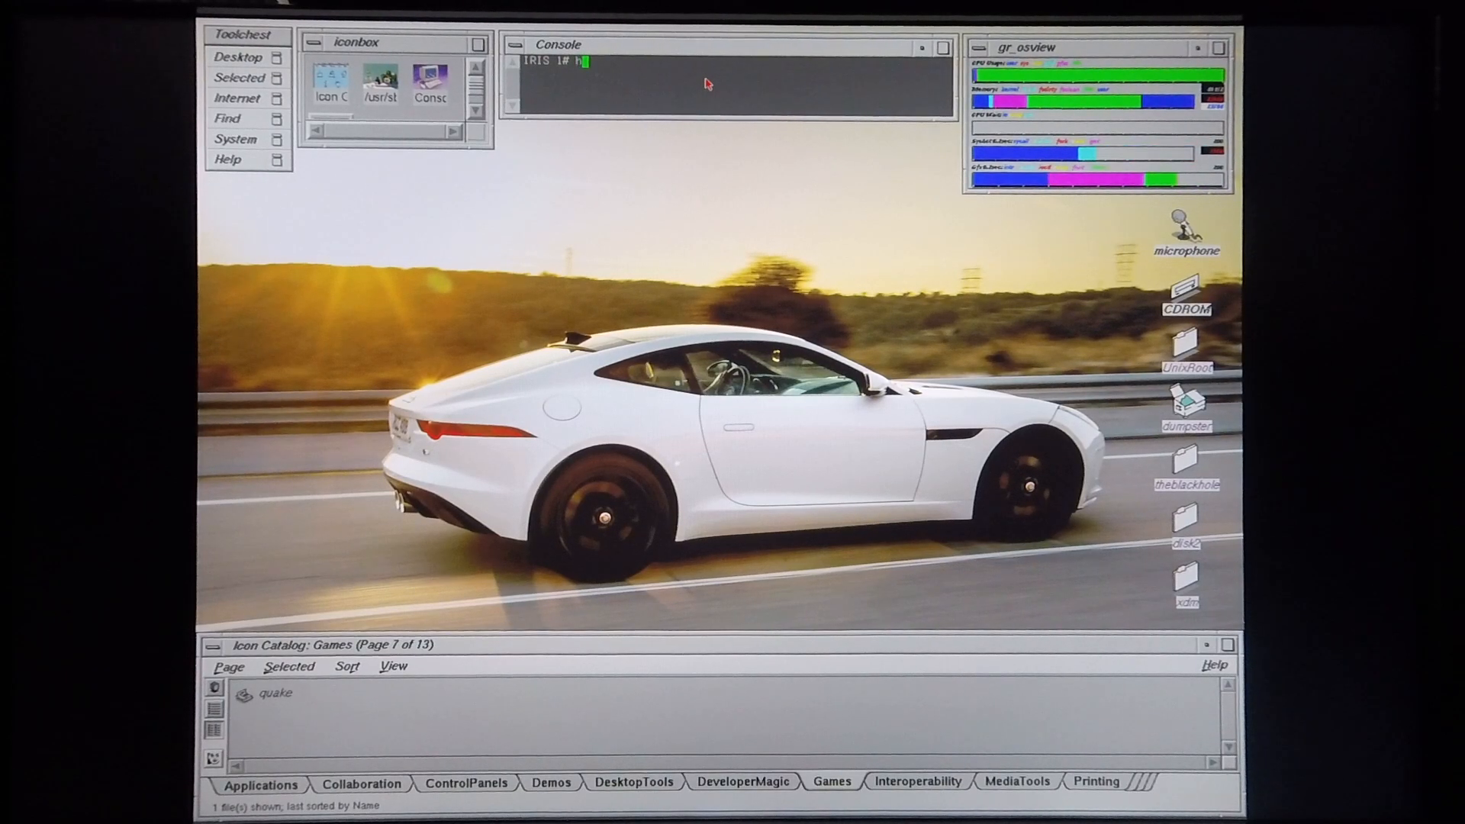
pyautogui.write('inv -')
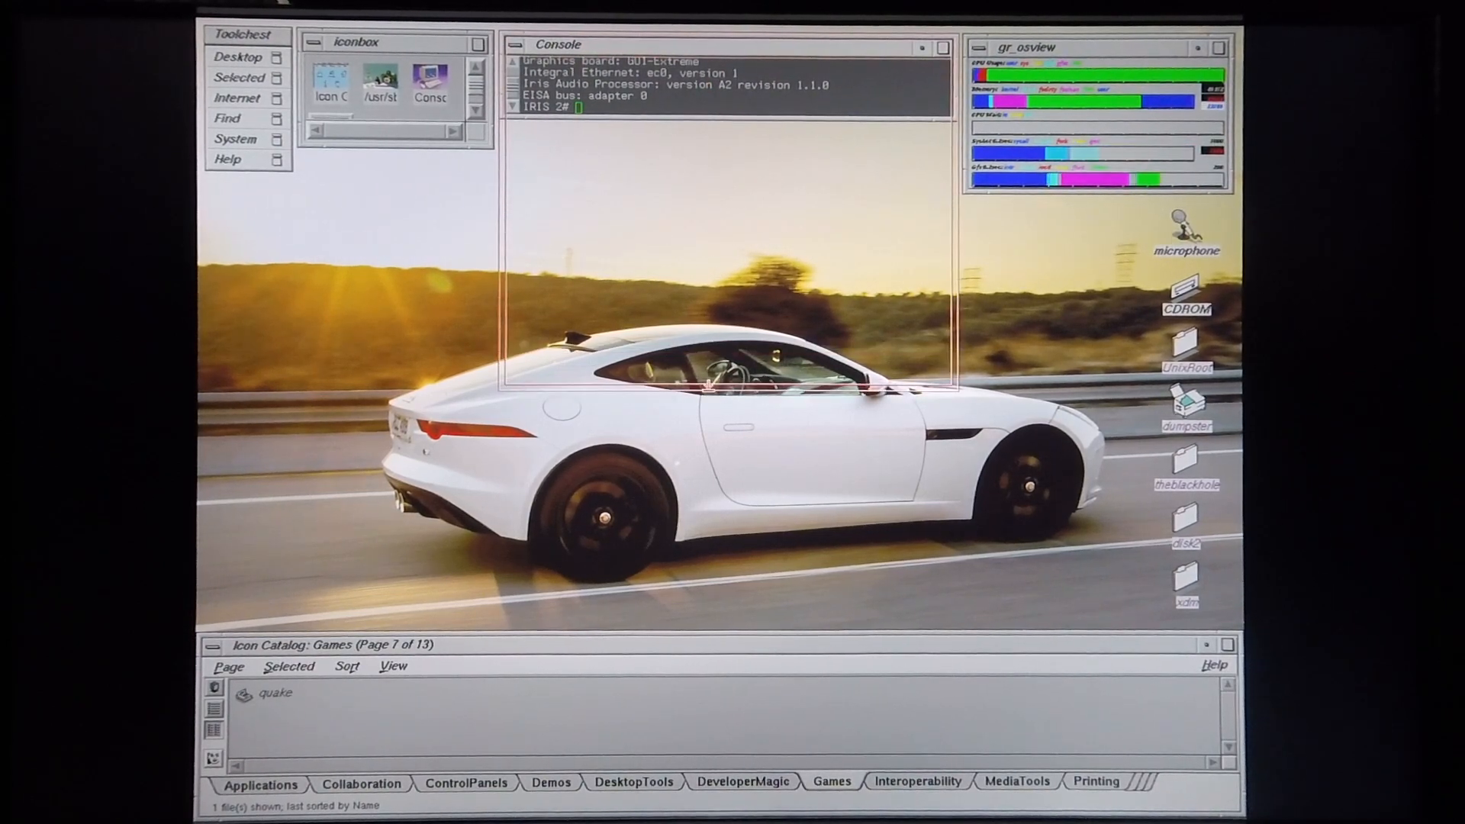
pyautogui.write('hinv -v')
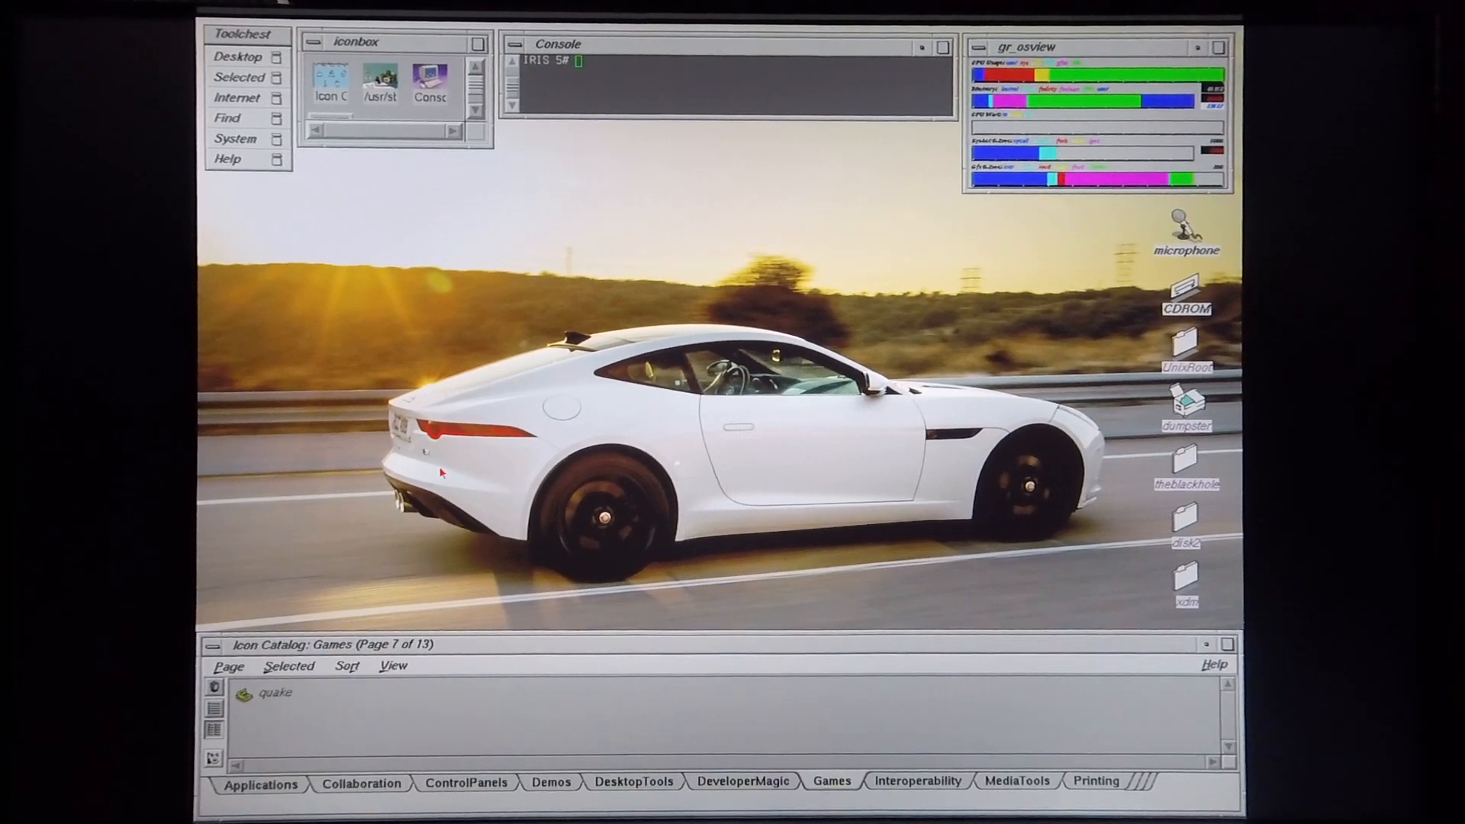
pyautogui.doubleClick(275, 694)
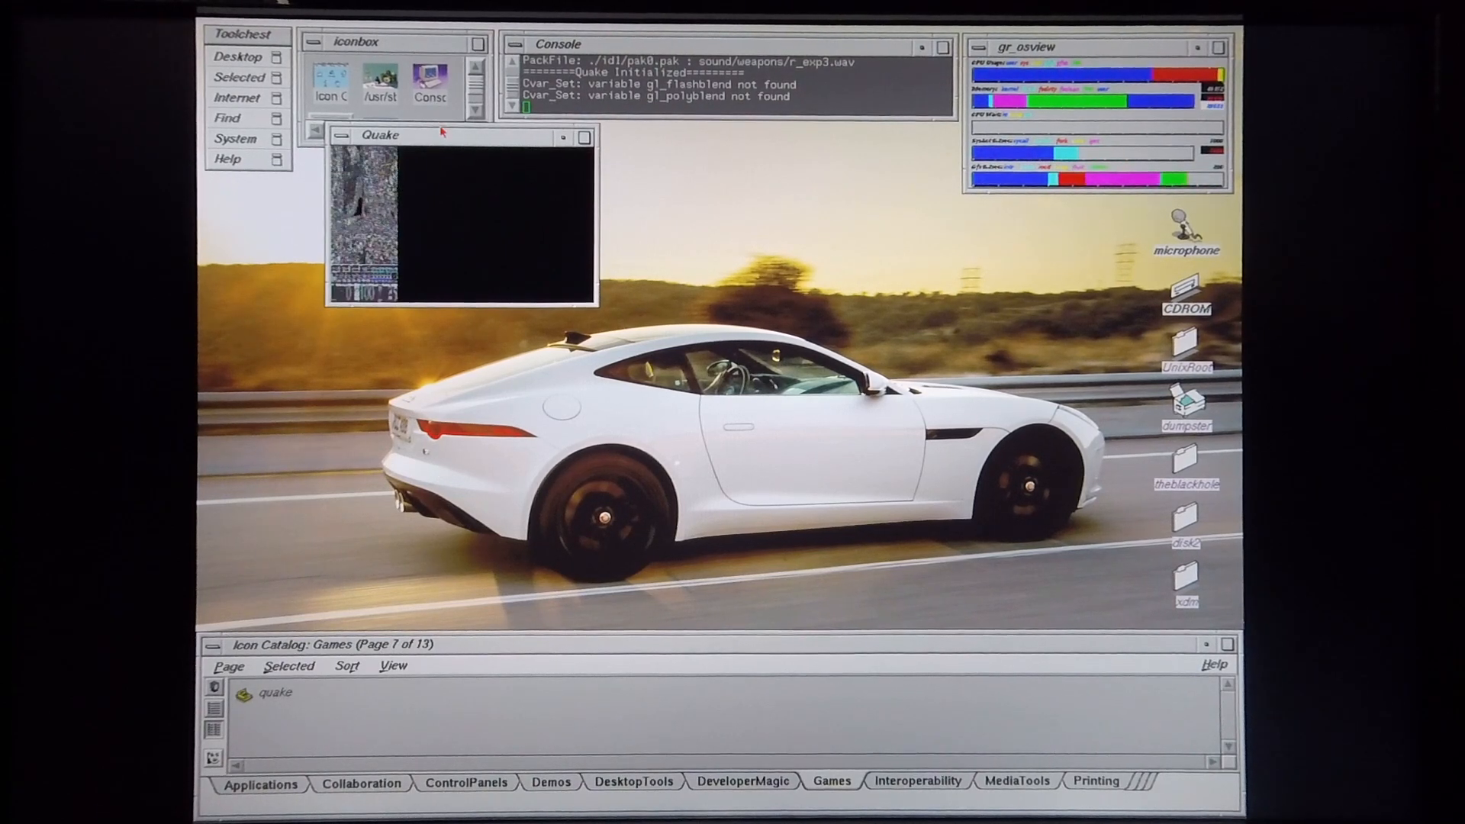
pyautogui.moveTo(379, 136); pyautogui.dragTo(419, 230)
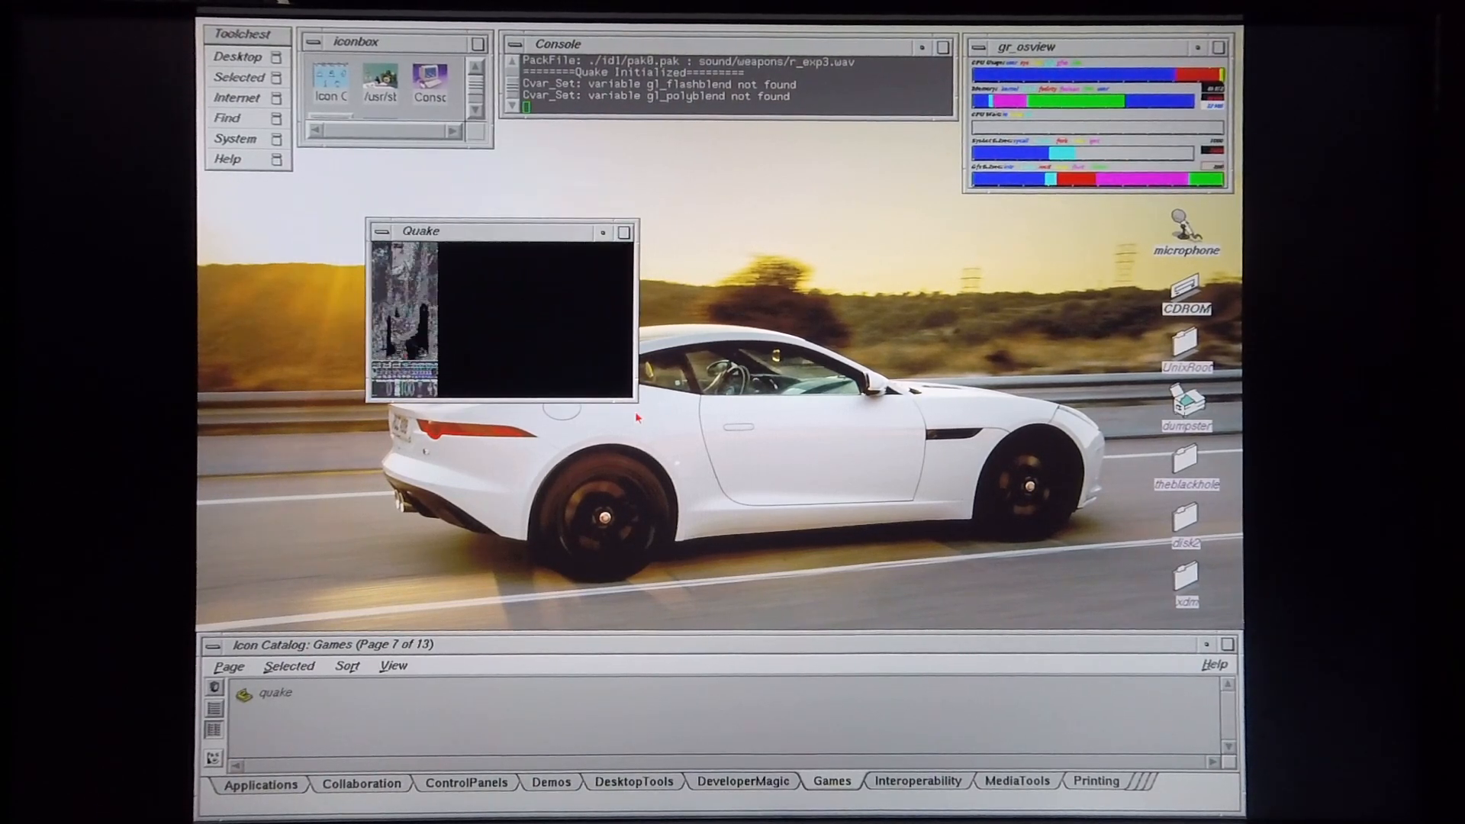
pyautogui.moveTo(629, 396); pyautogui.dragTo(757, 496)
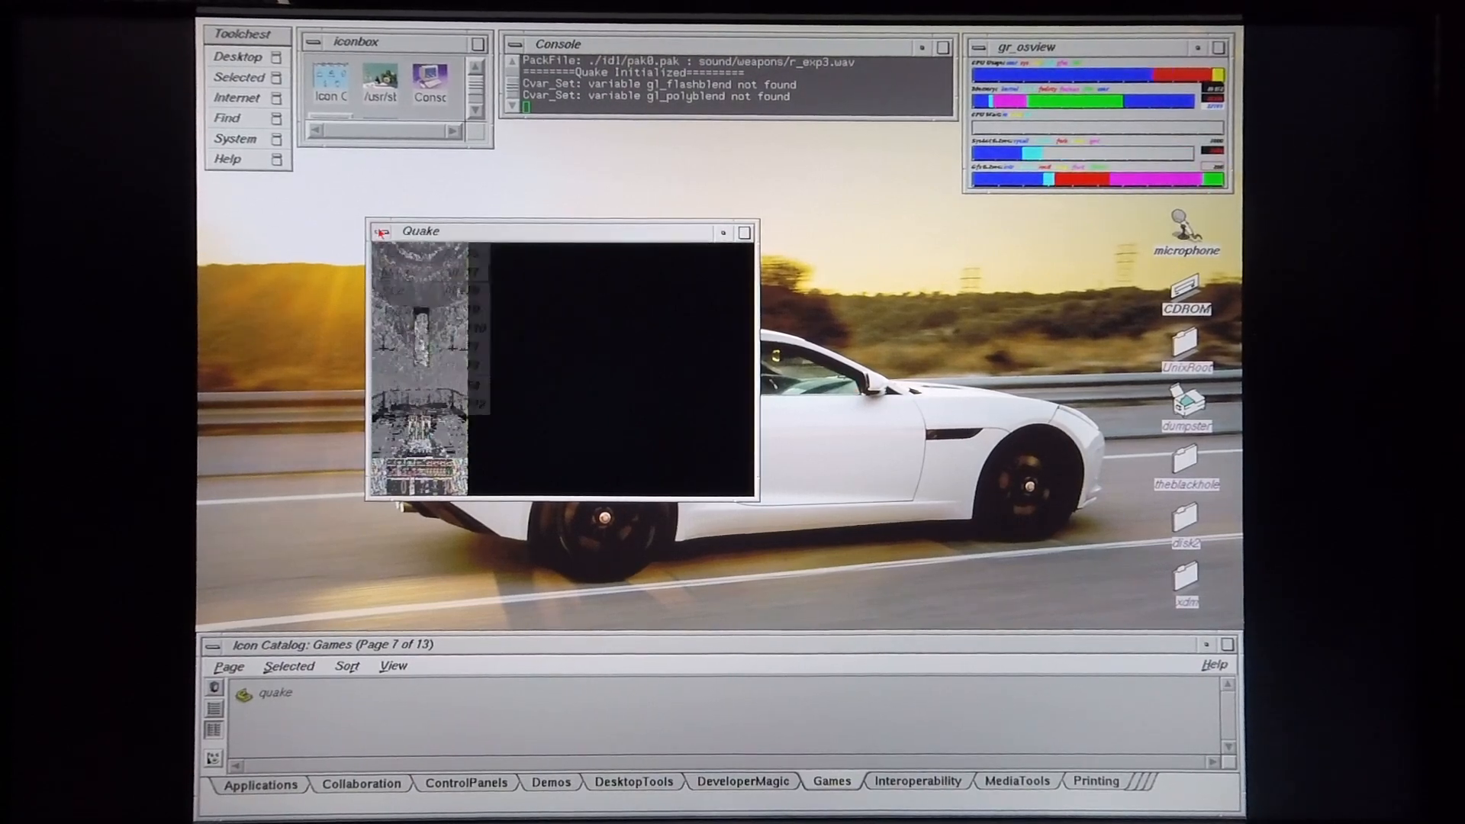
pyautogui.click(744, 233)
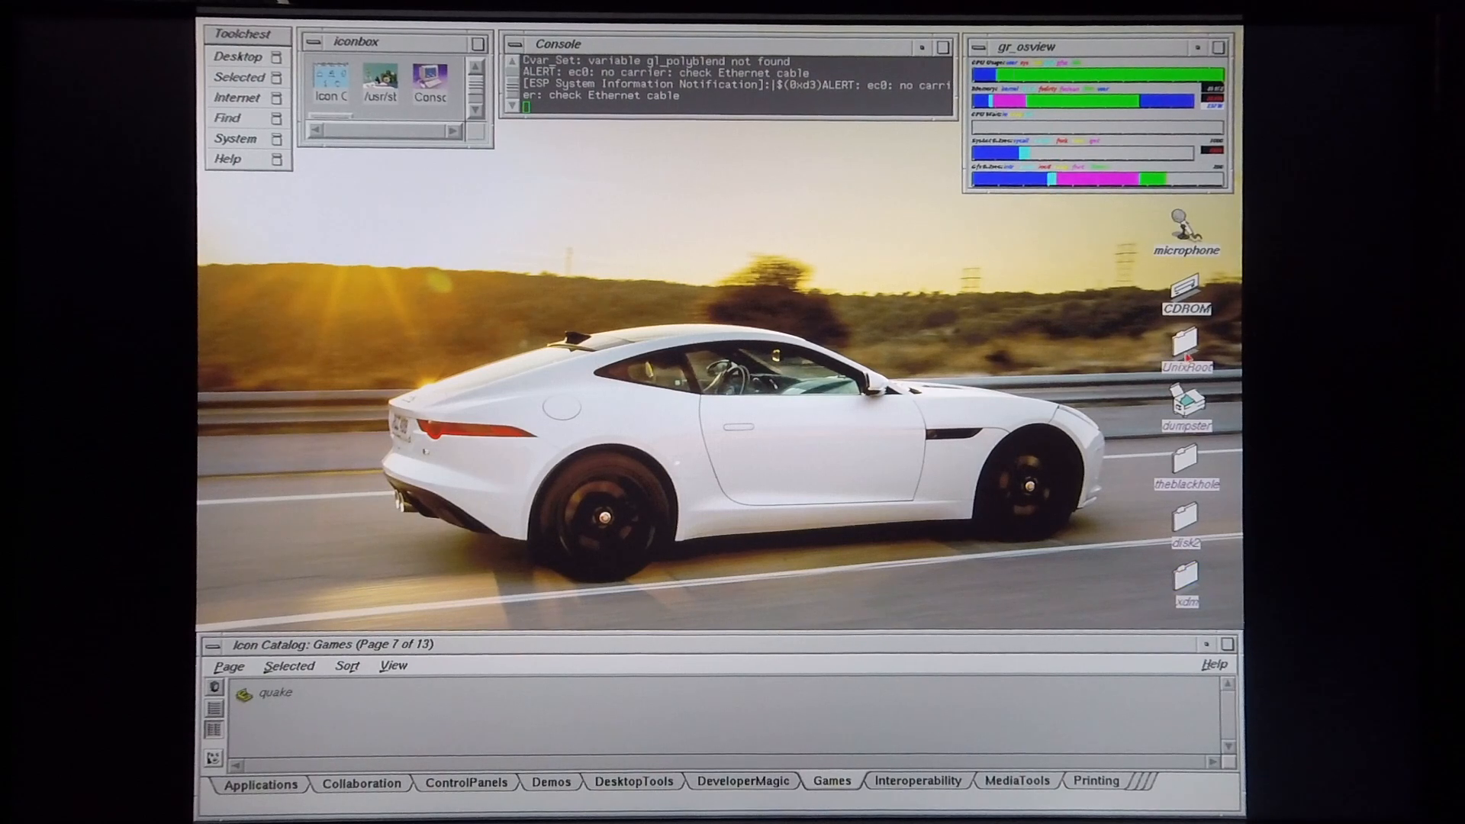
# Step: Browse from the filesystem root through usr and lib into the X11 xdm folder
pyautogui.doubleClick(1187, 346)
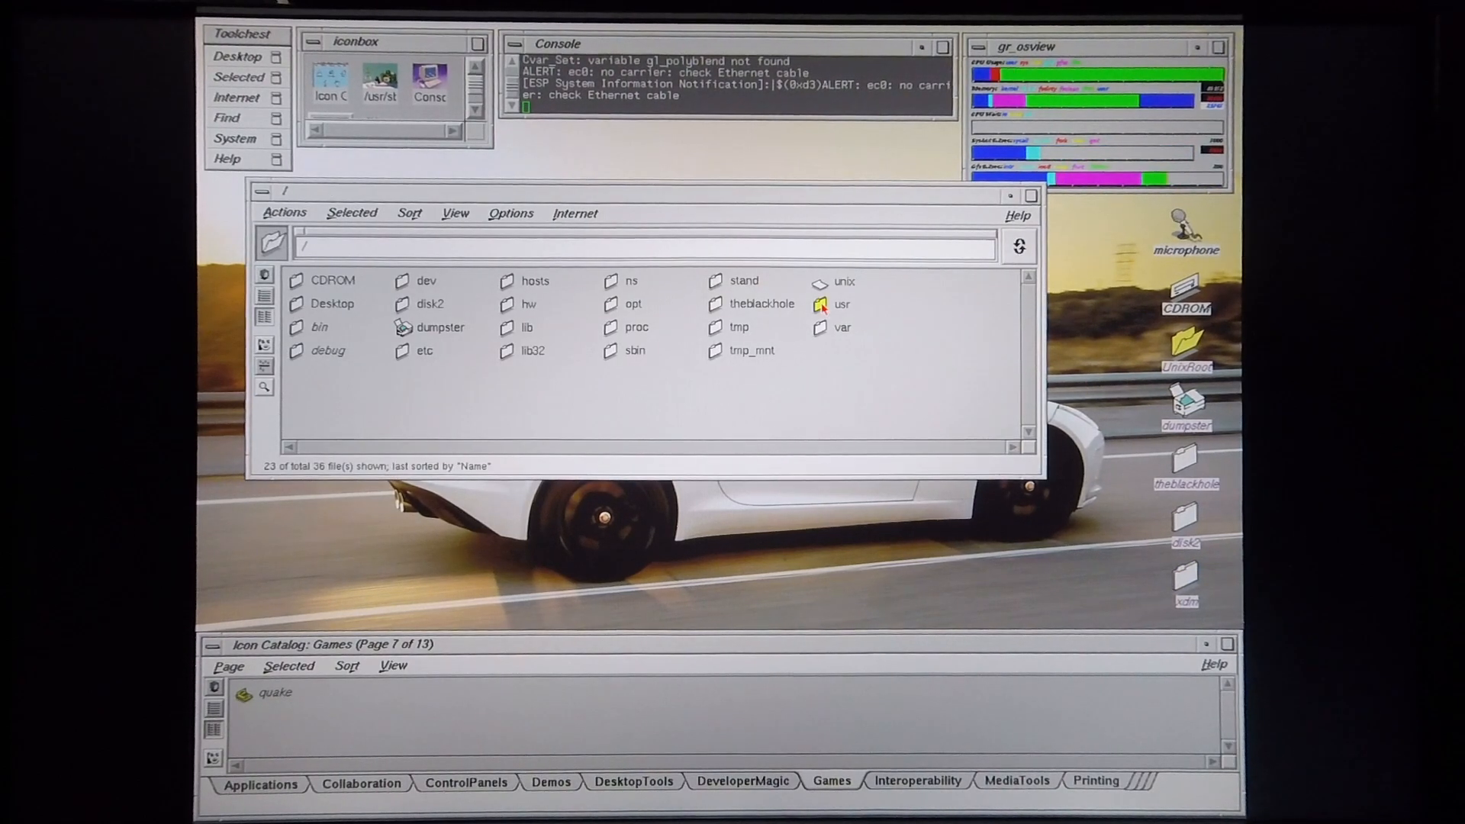
pyautogui.doubleClick(842, 304)
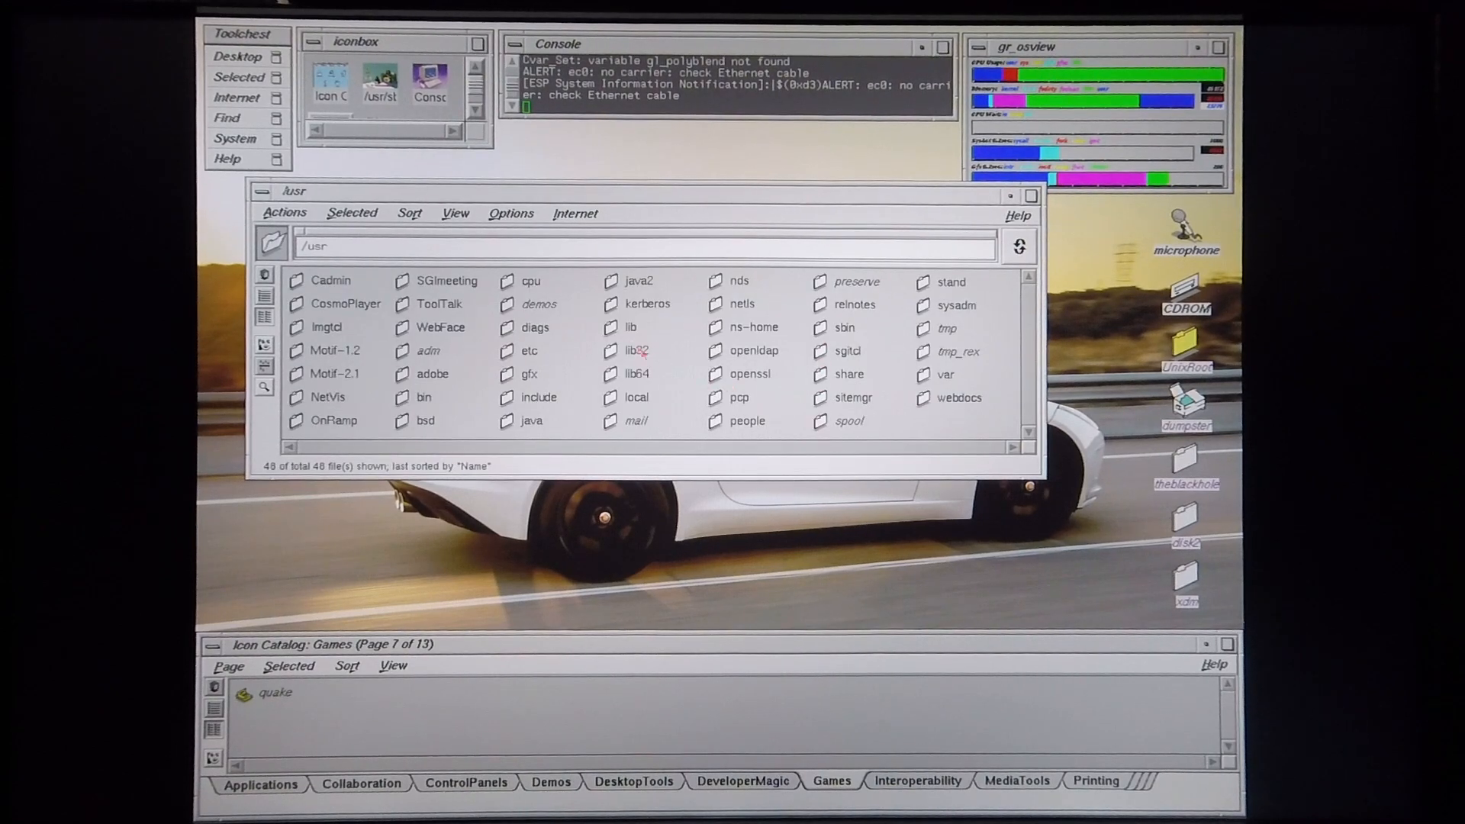
pyautogui.doubleClick(631, 327)
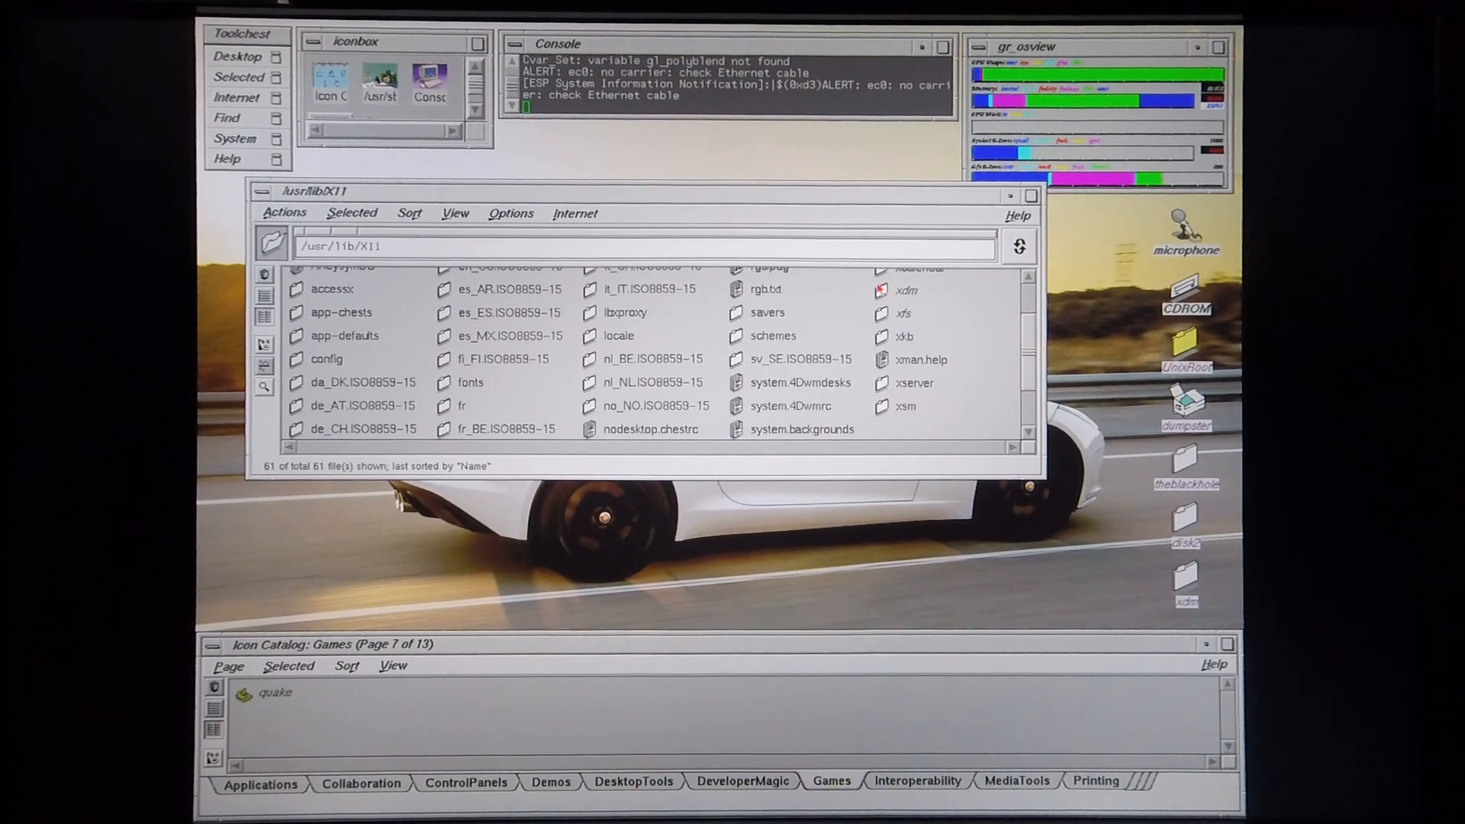
pyautogui.doubleClick(904, 291)
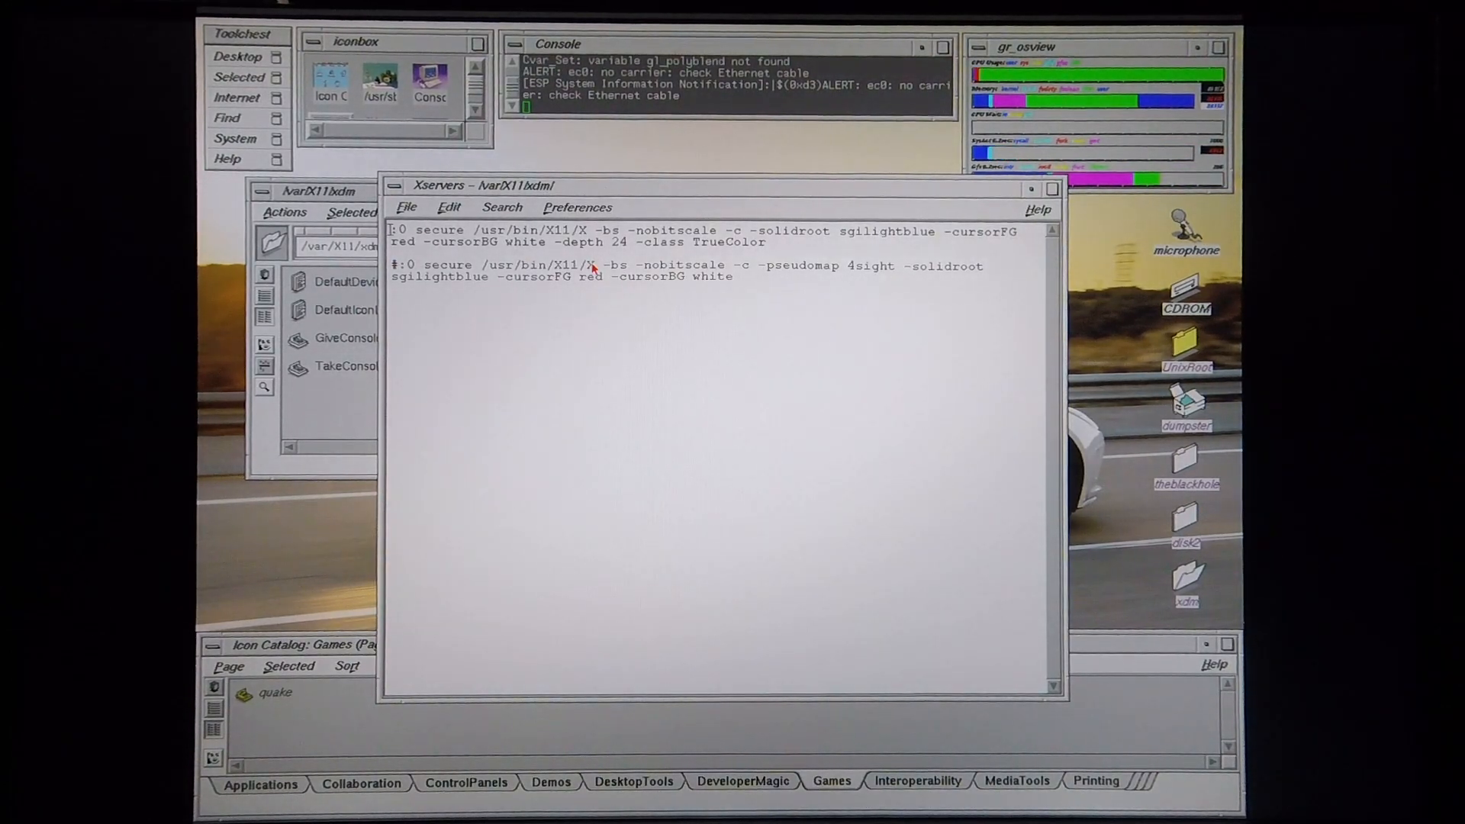
pyautogui.moveTo(432, 274)
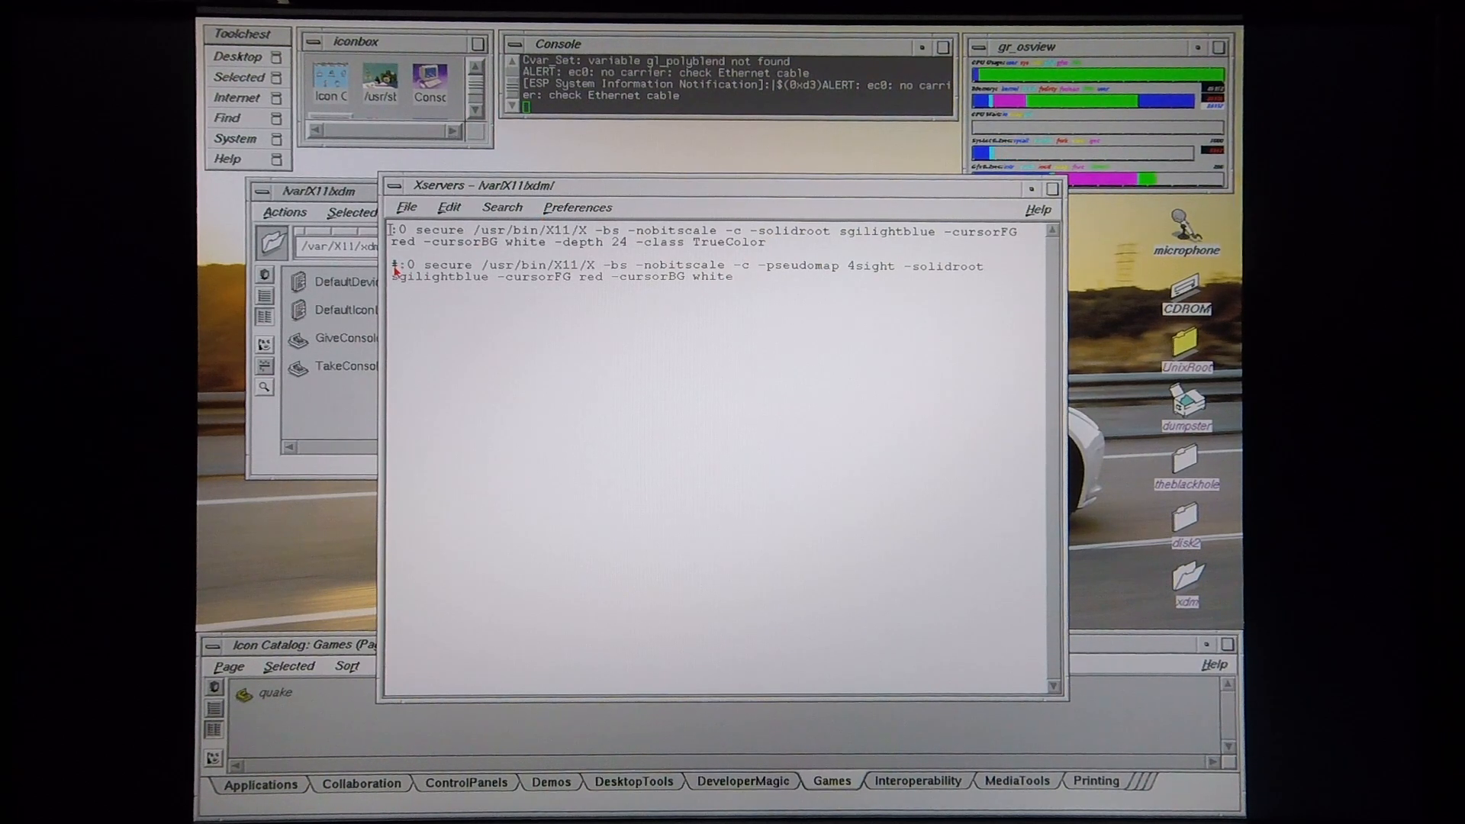
pyautogui.moveTo(640, 309)
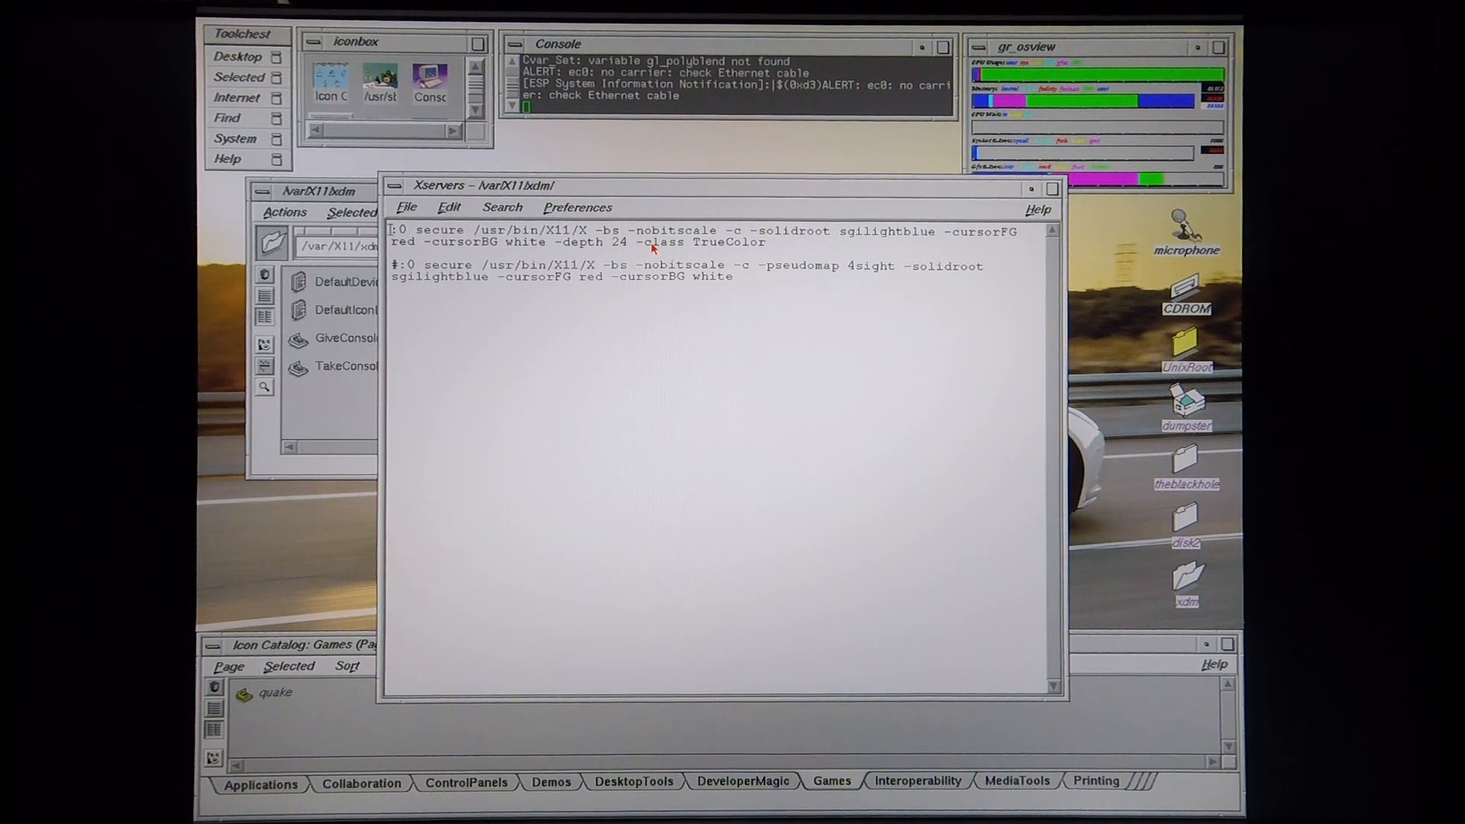
pyautogui.moveTo(481, 253)
pyautogui.write('#')
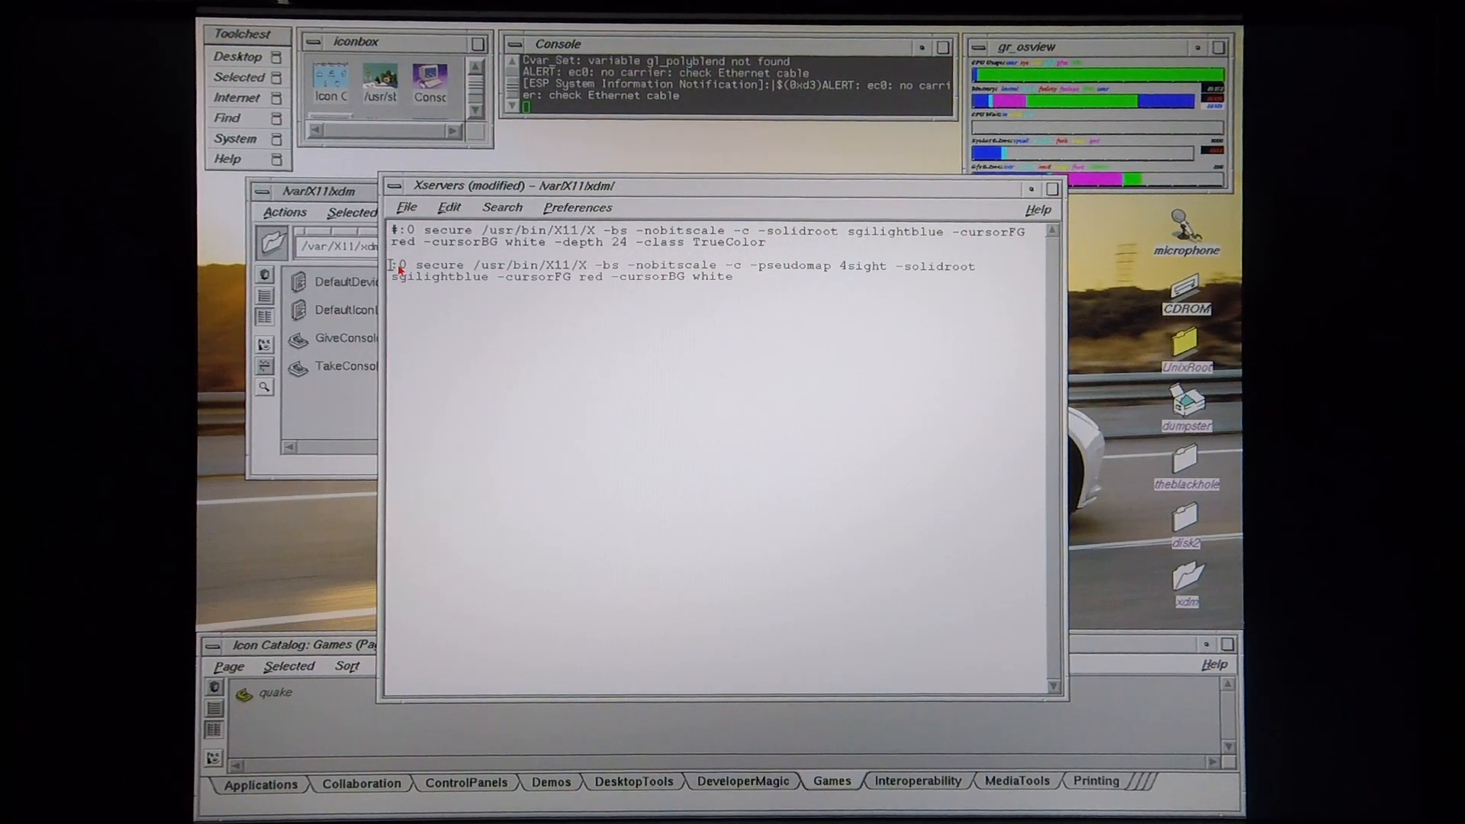
# Step: Place the cursor on the pseudomap server line in Xservers to begin editing
pyautogui.click(406, 207)
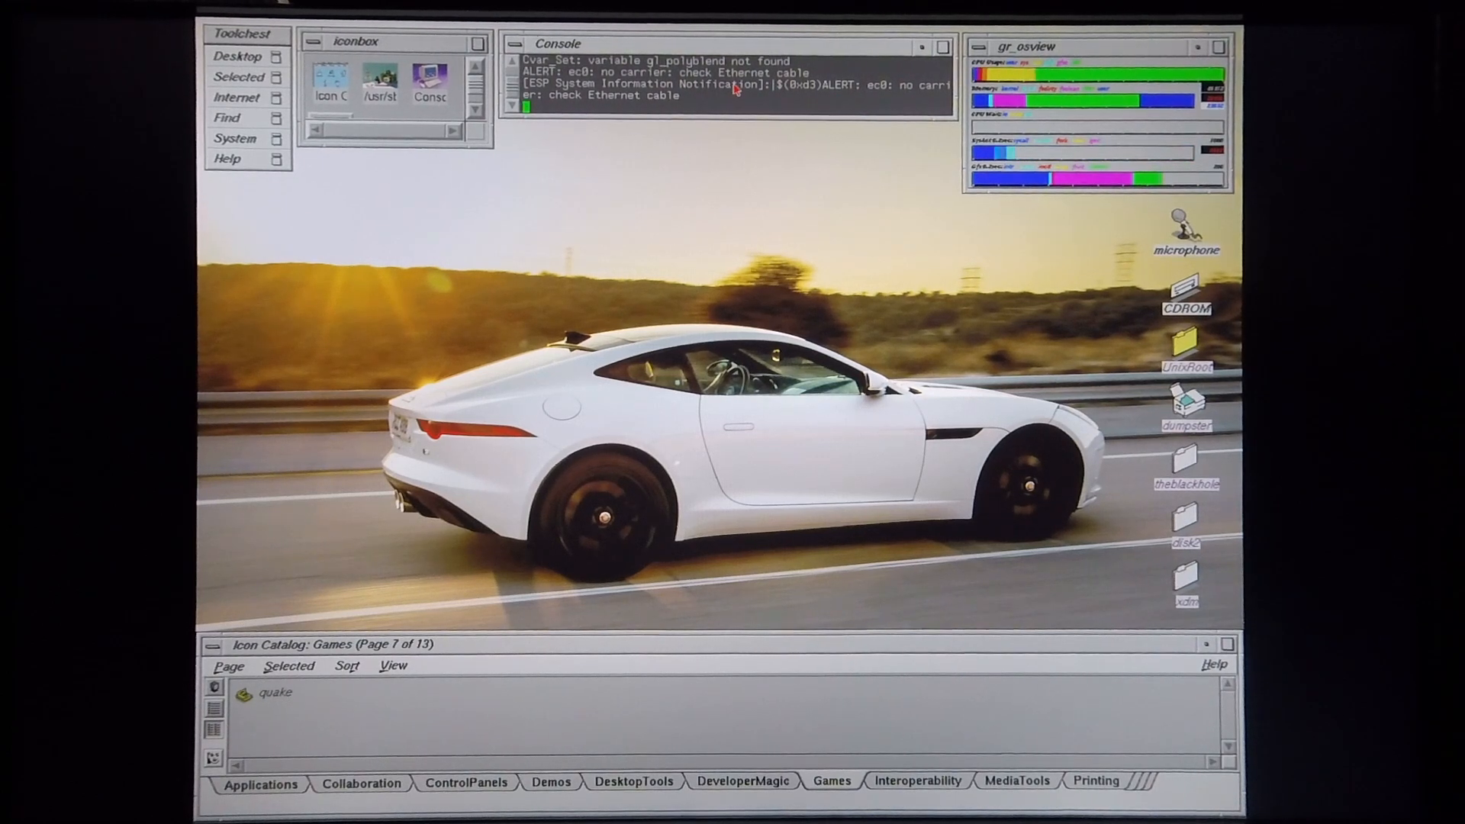
# Step: Change to /usr/gfx and run ./stopgfx to shut down the desktop
pyautogui.write('cd')
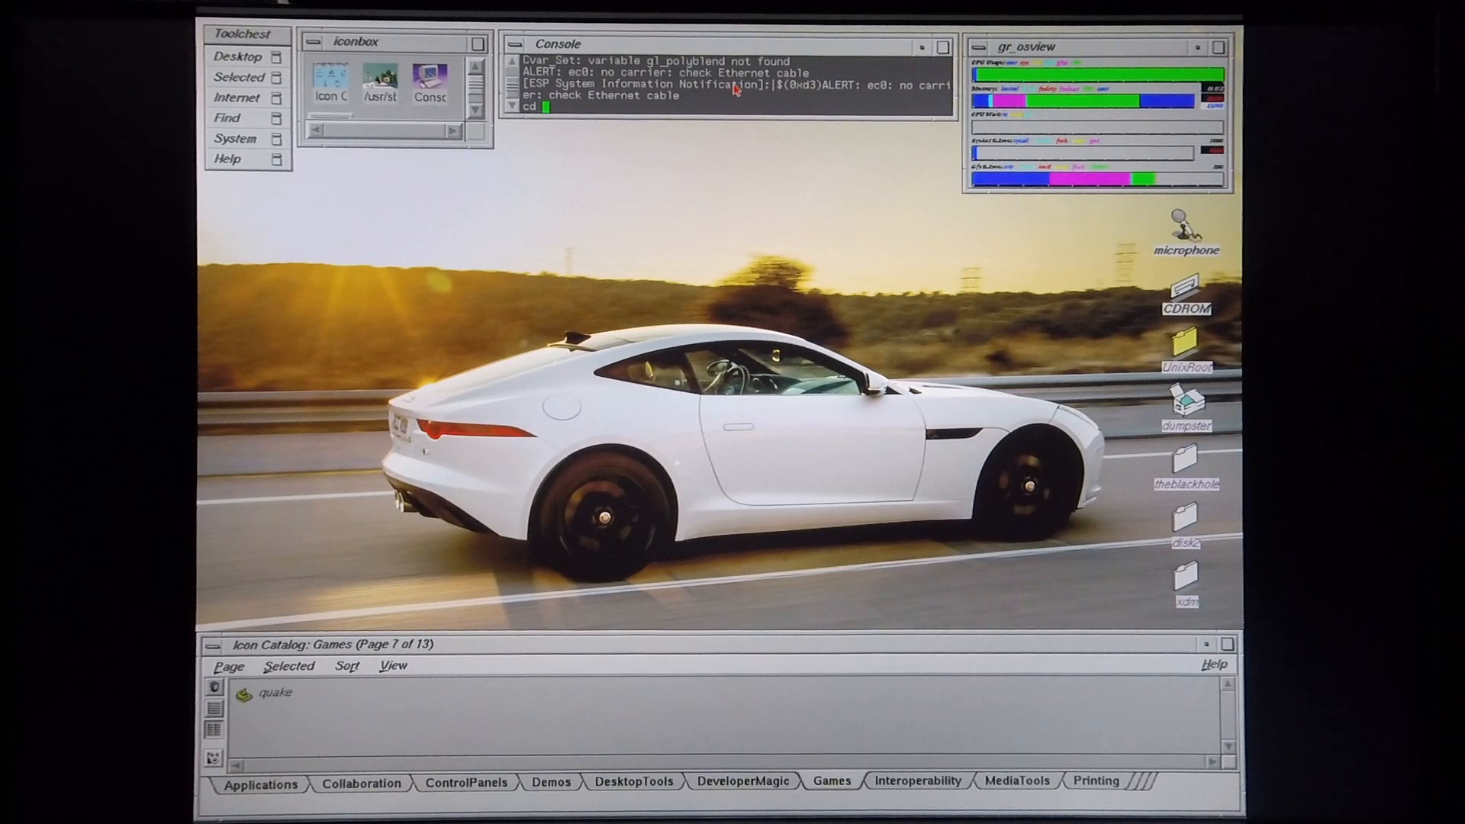
pyautogui.write('/us')
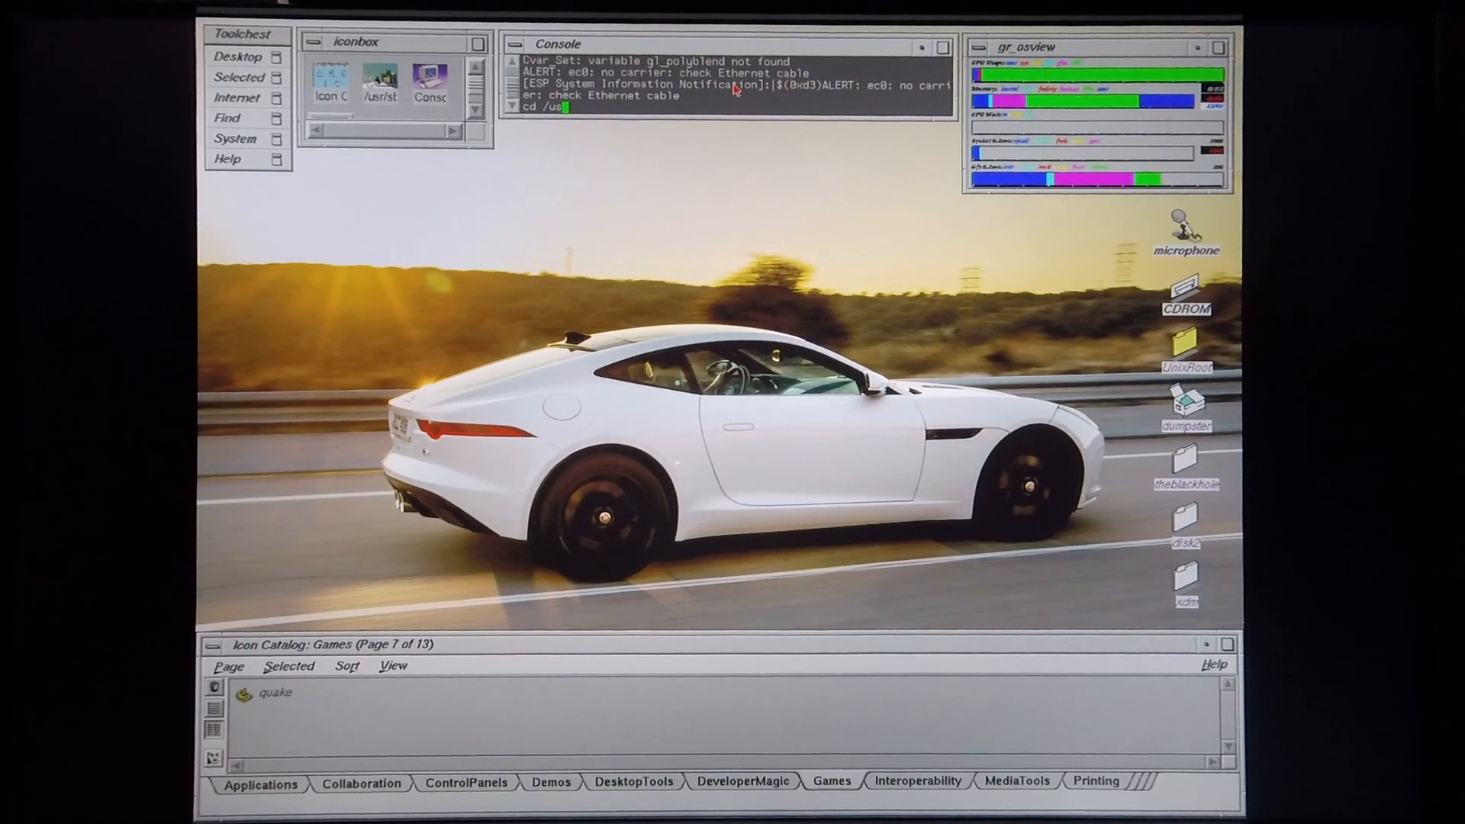
pyautogui.write('gfx')
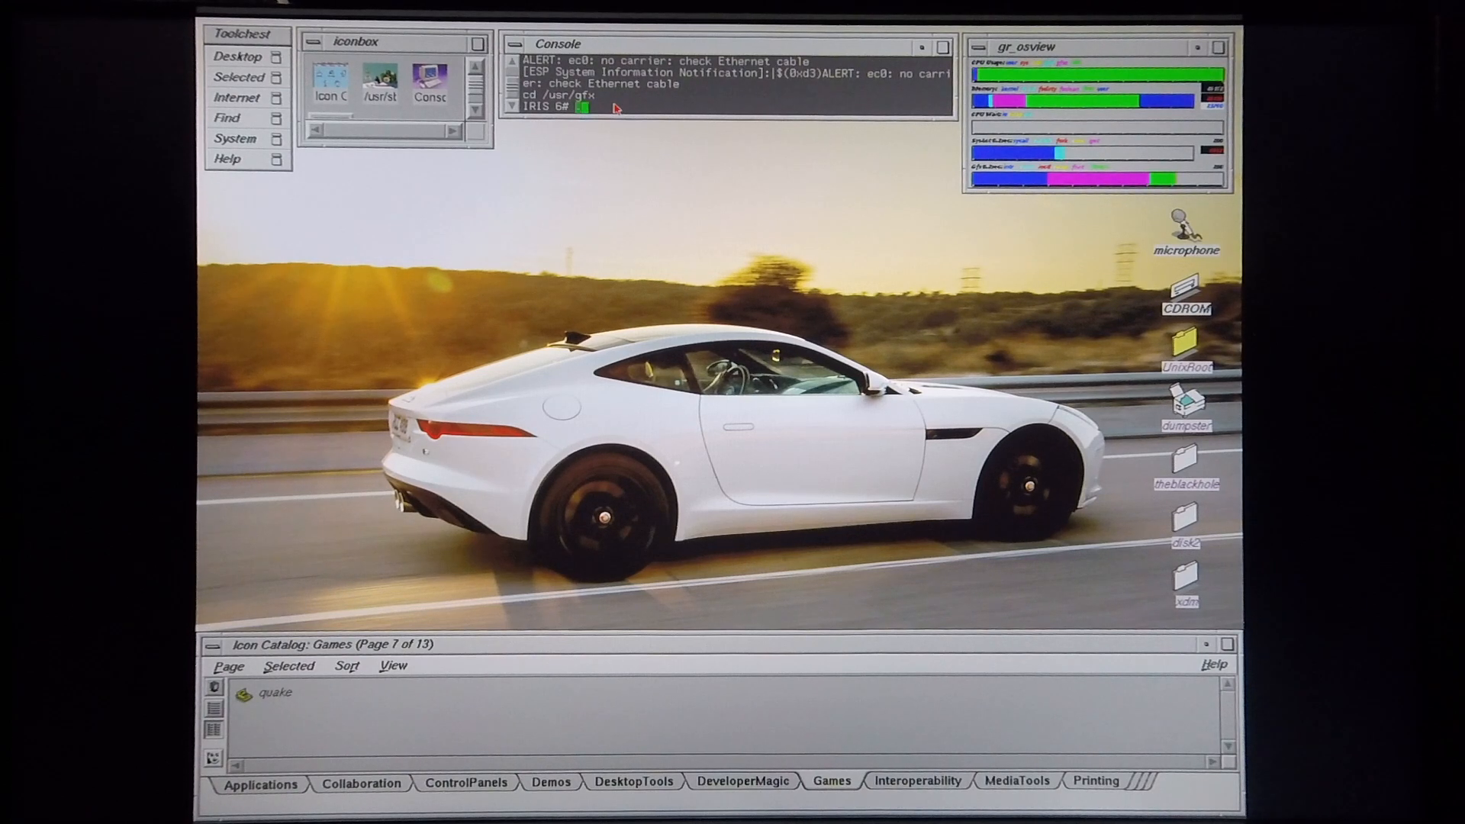
pyautogui.write('./stopgfx')
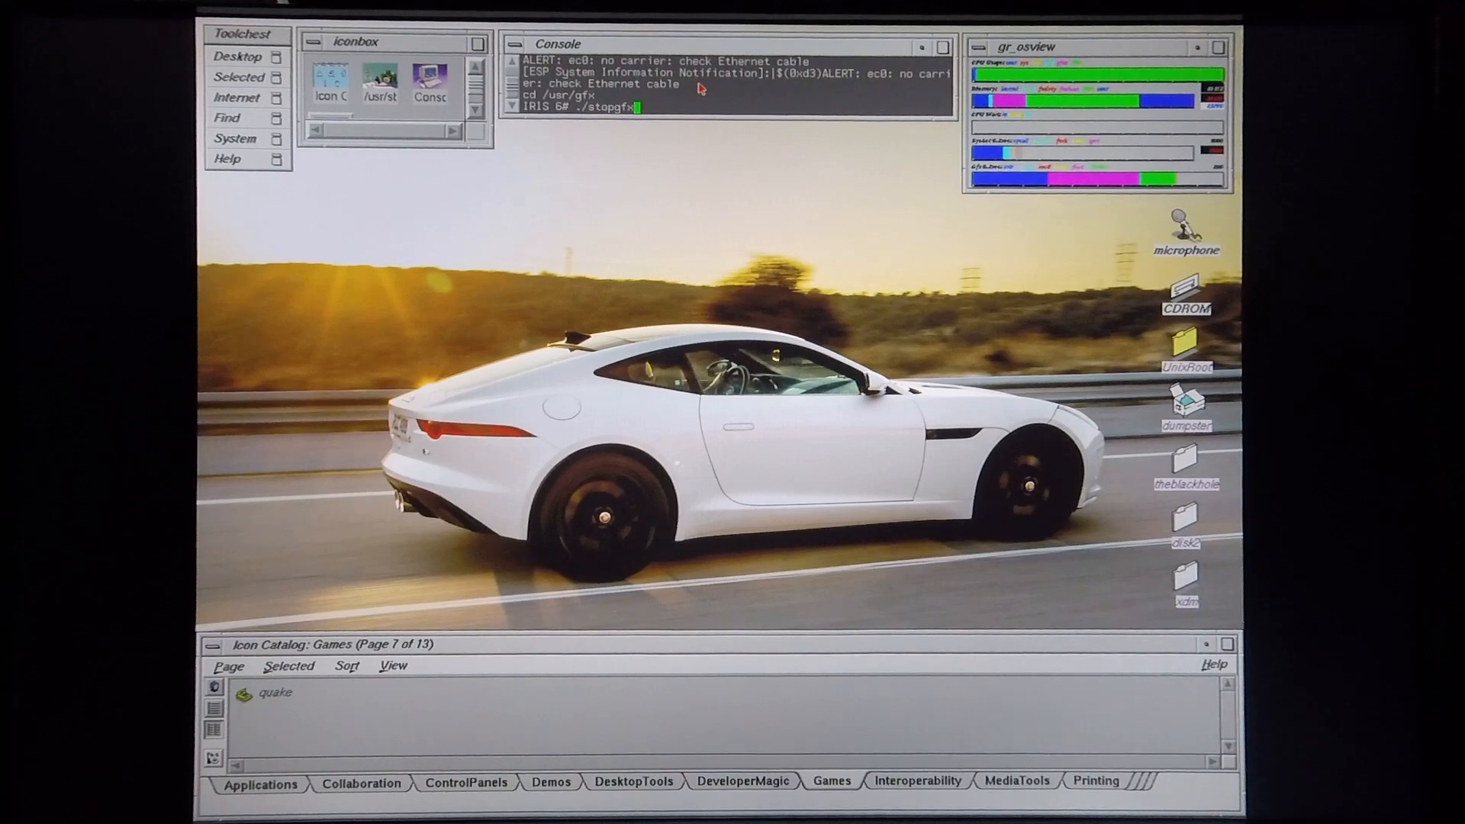
pyautogui.press('Return')
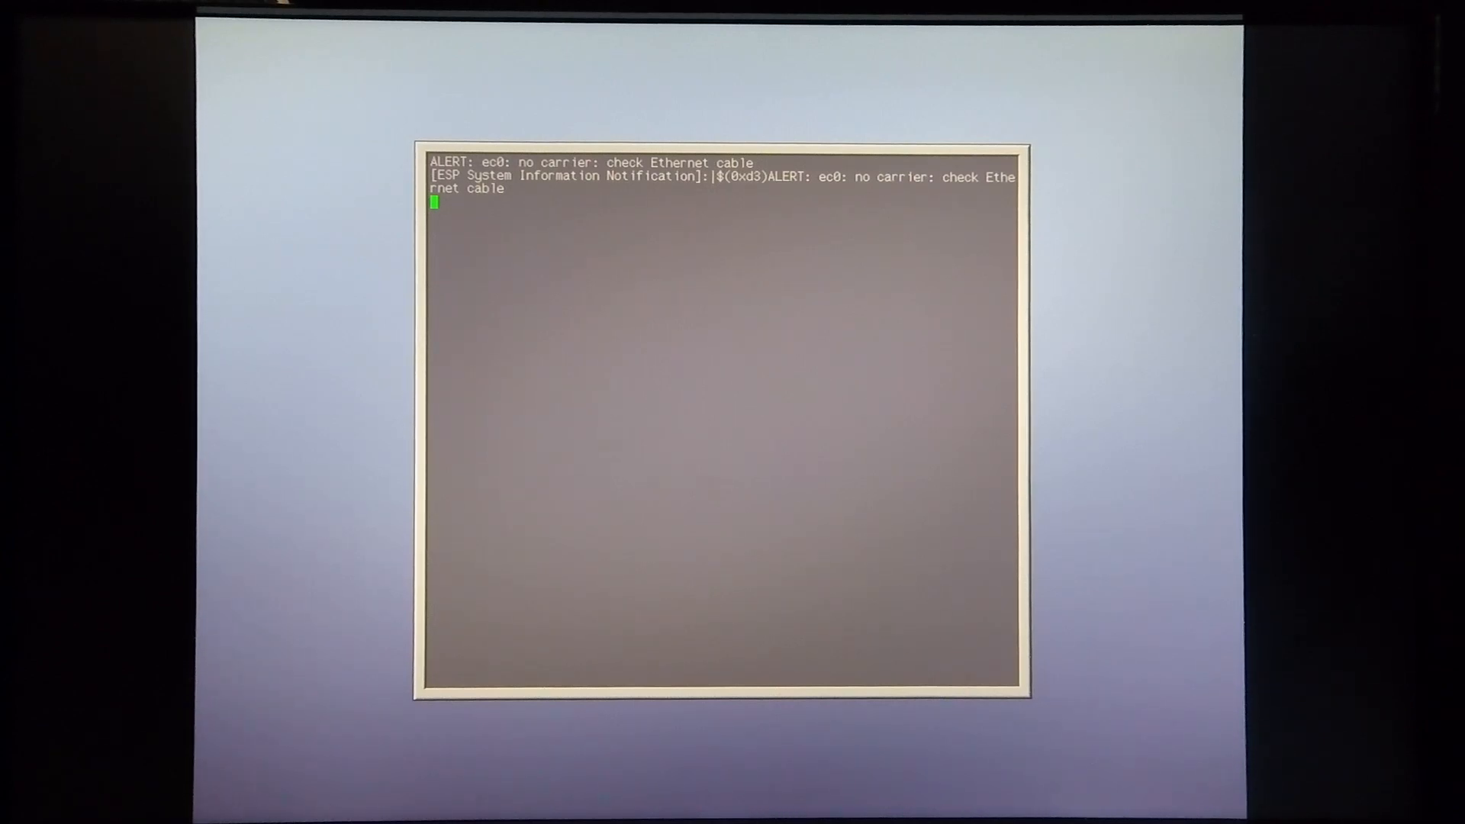
# Step: Log in as root, change to /usr/gfx, and run ./startgfx
pyautogui.write('root')
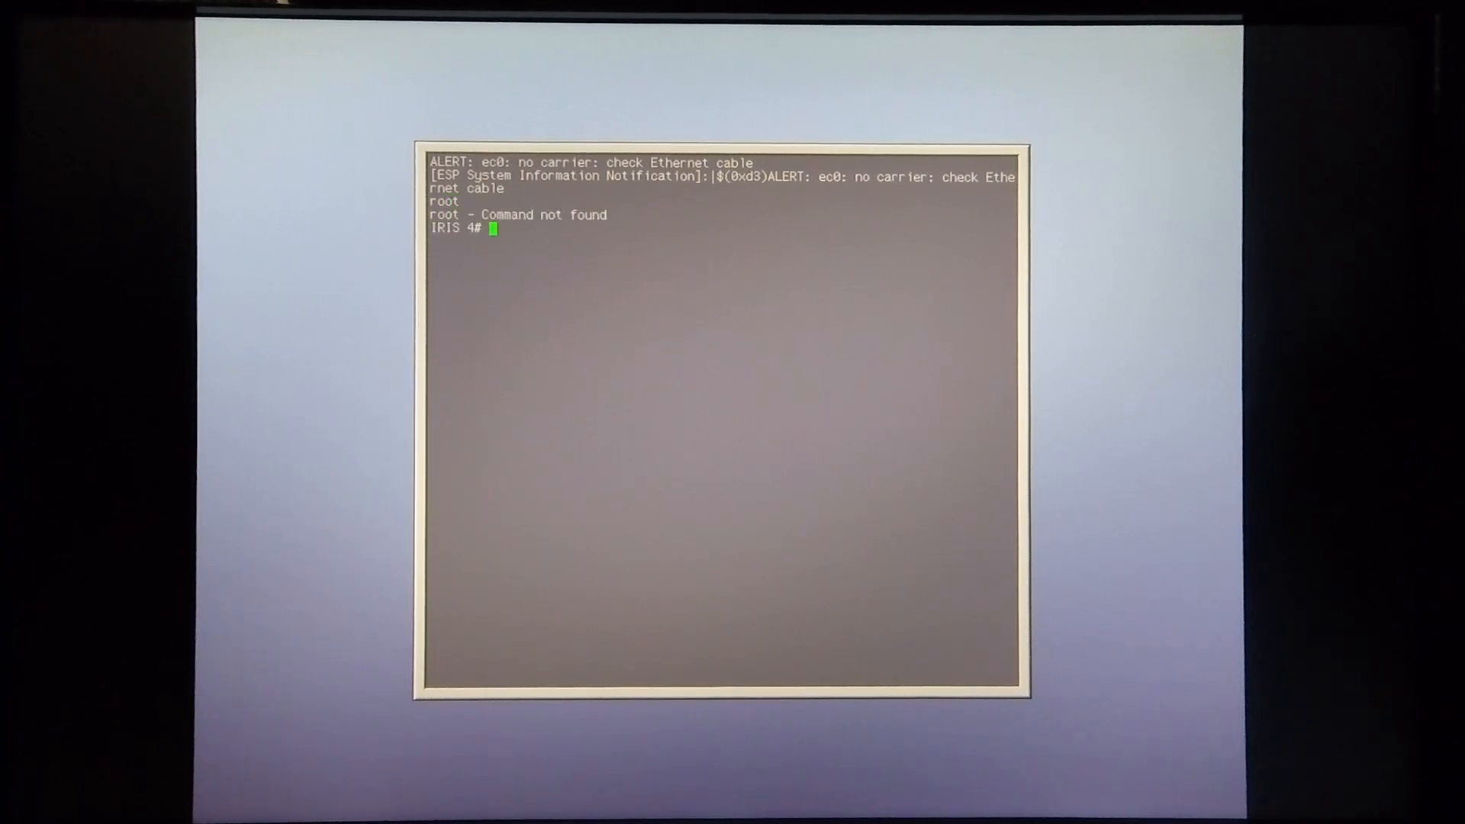
pyautogui.write('root')
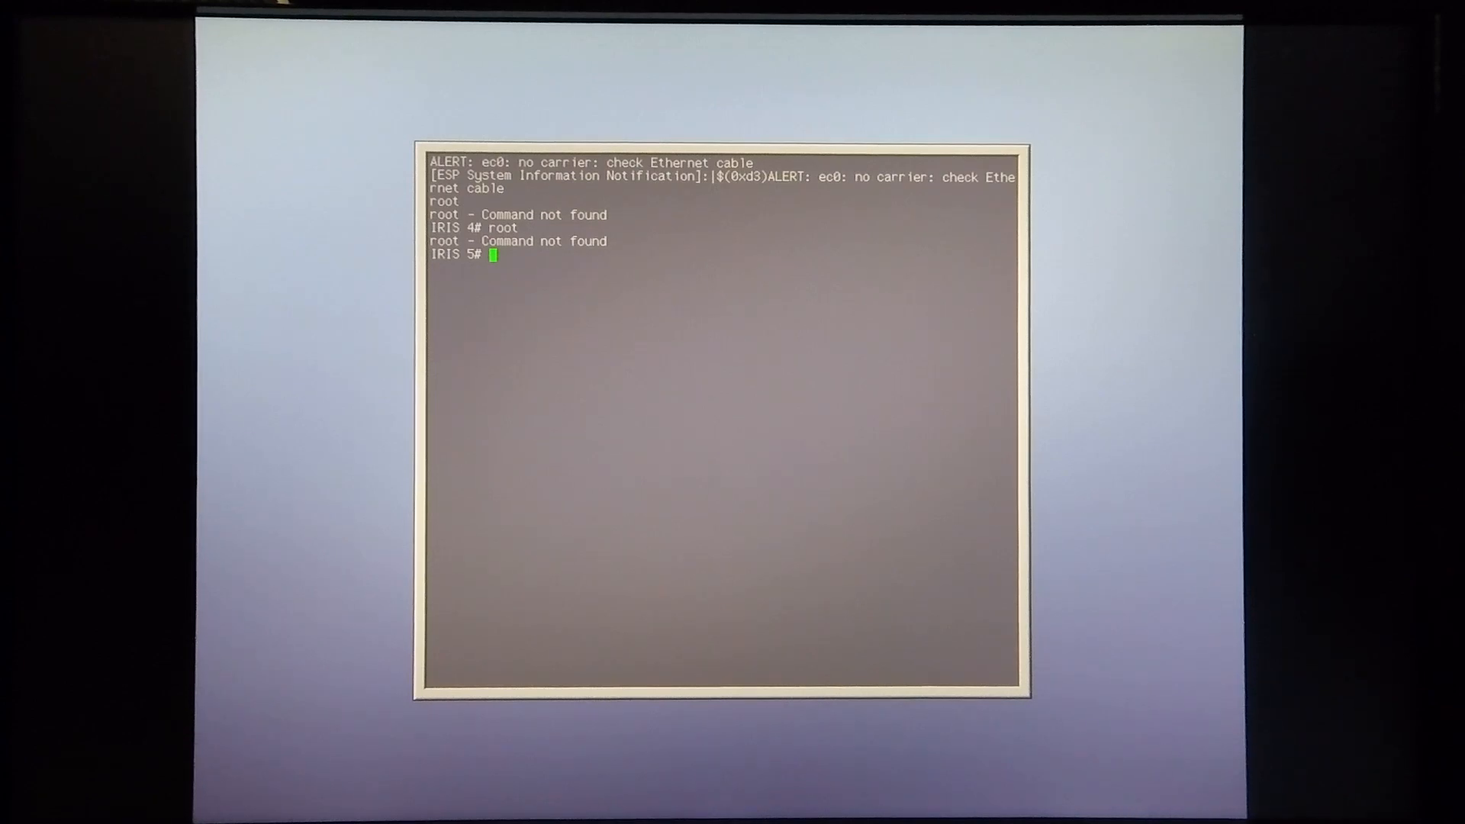
pyautogui.write('cd /usr/g')
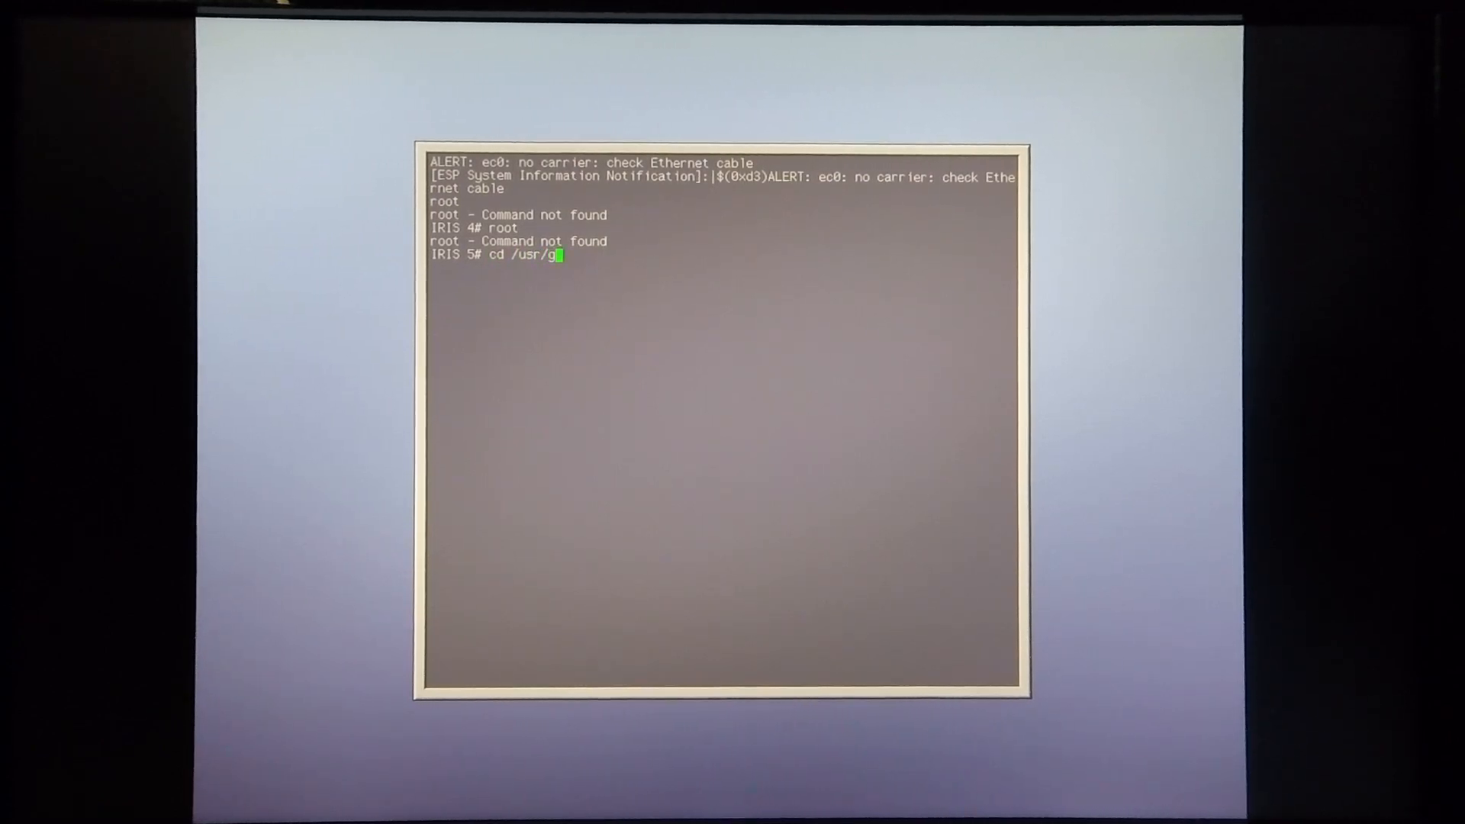
pyautogui.write('fx')
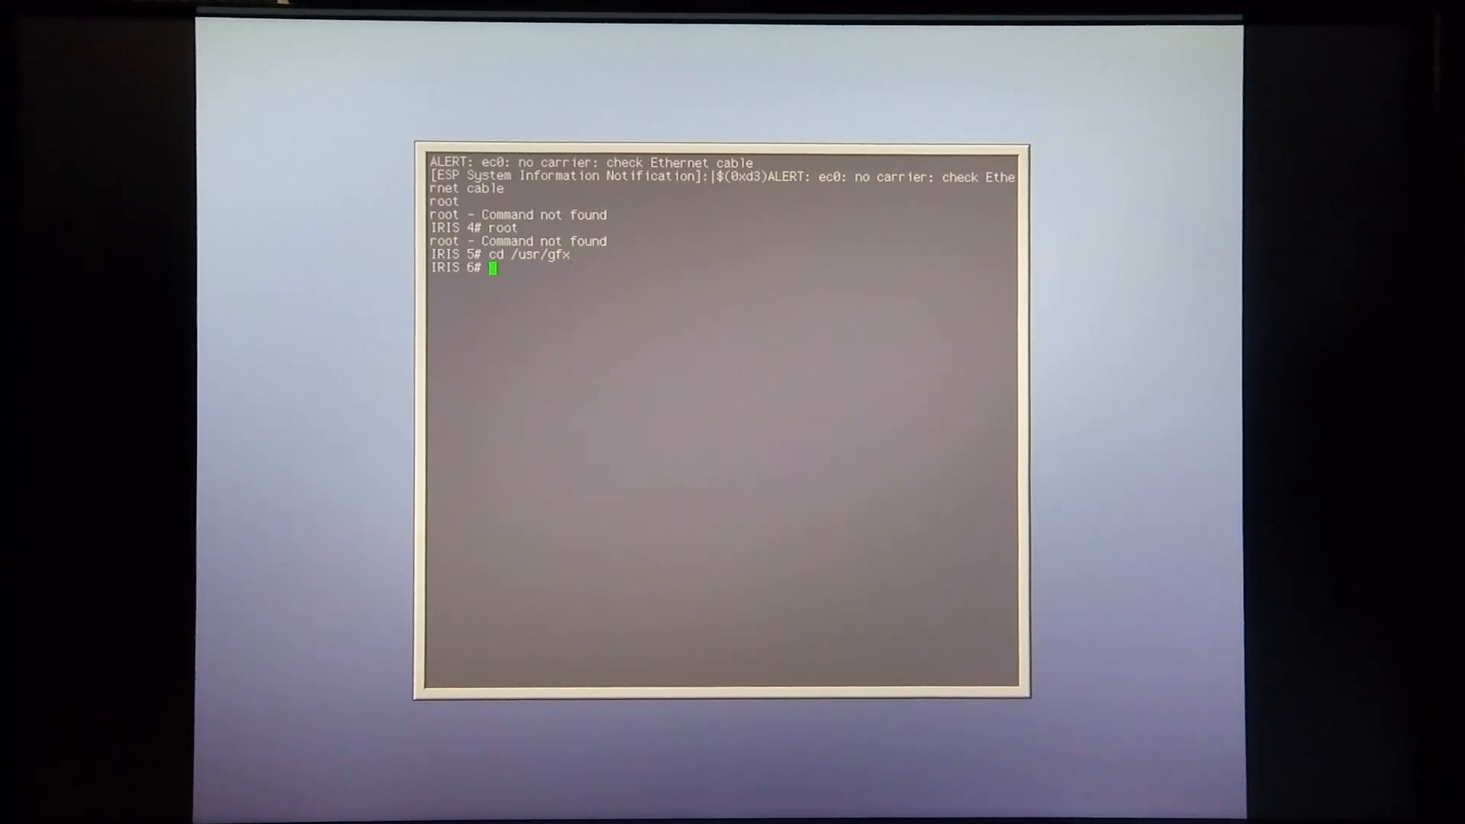
pyautogui.write('./')
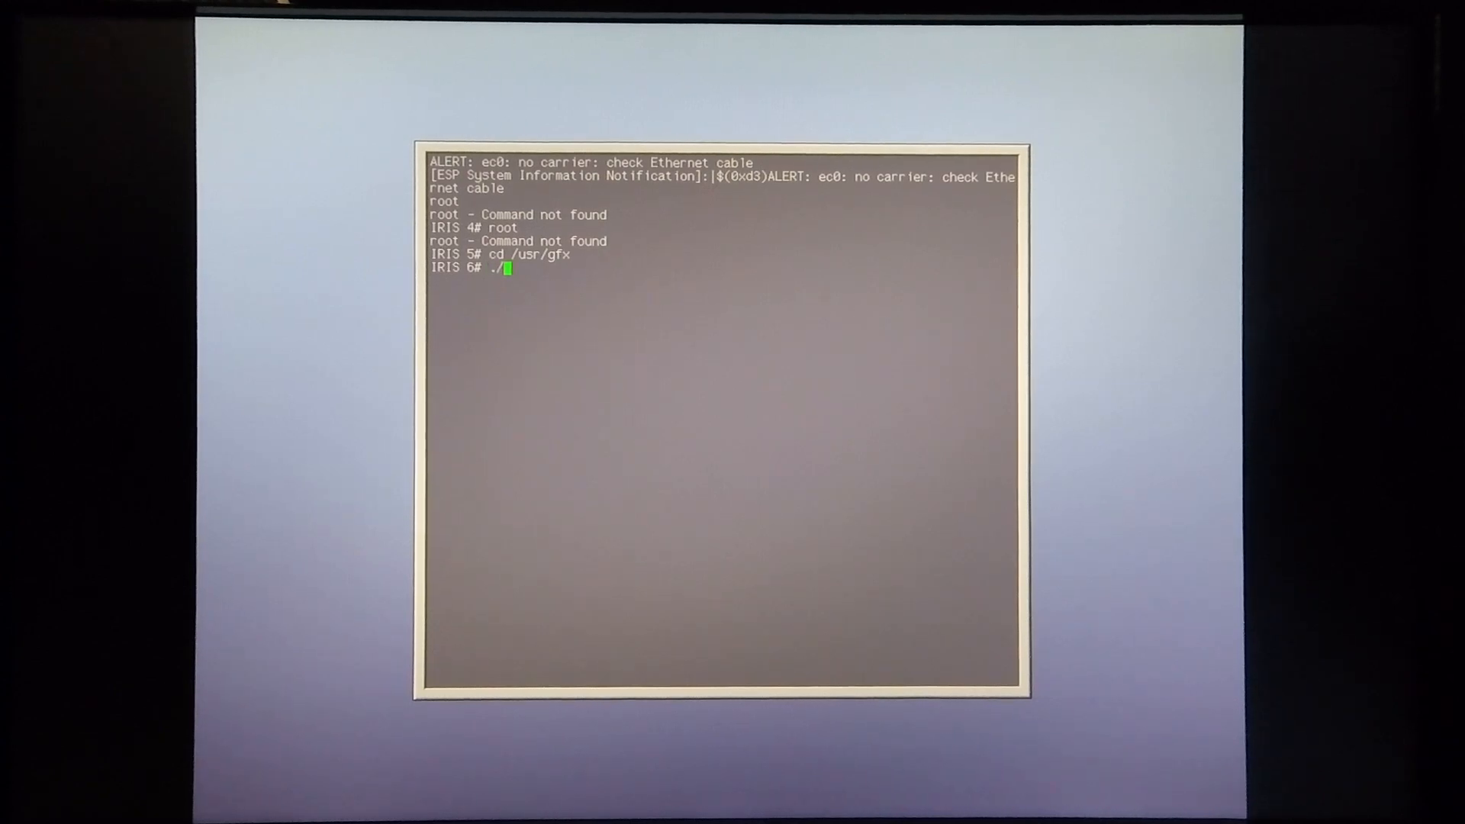
pyautogui.write('star')
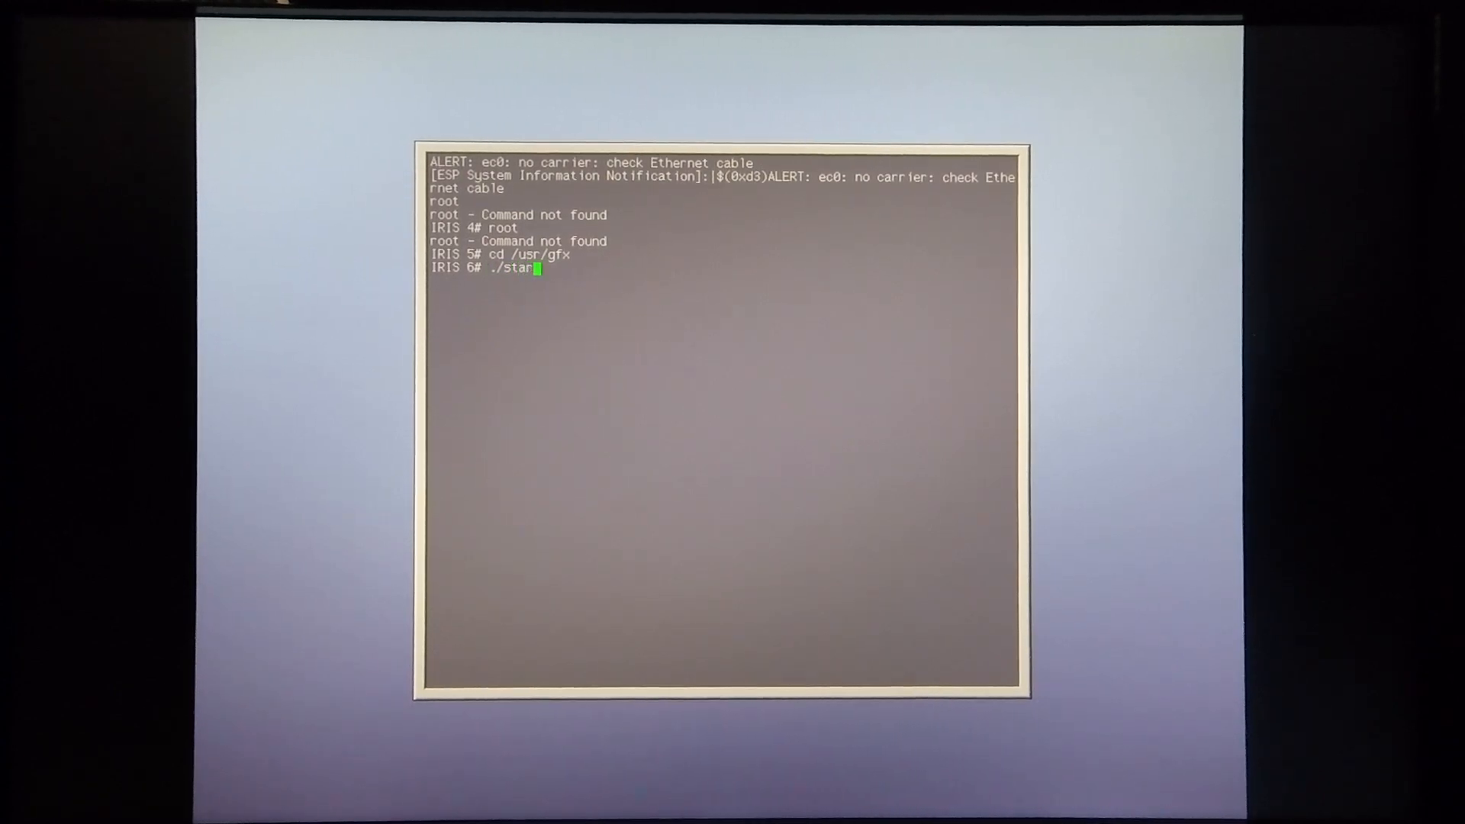
pyautogui.write('gfx')
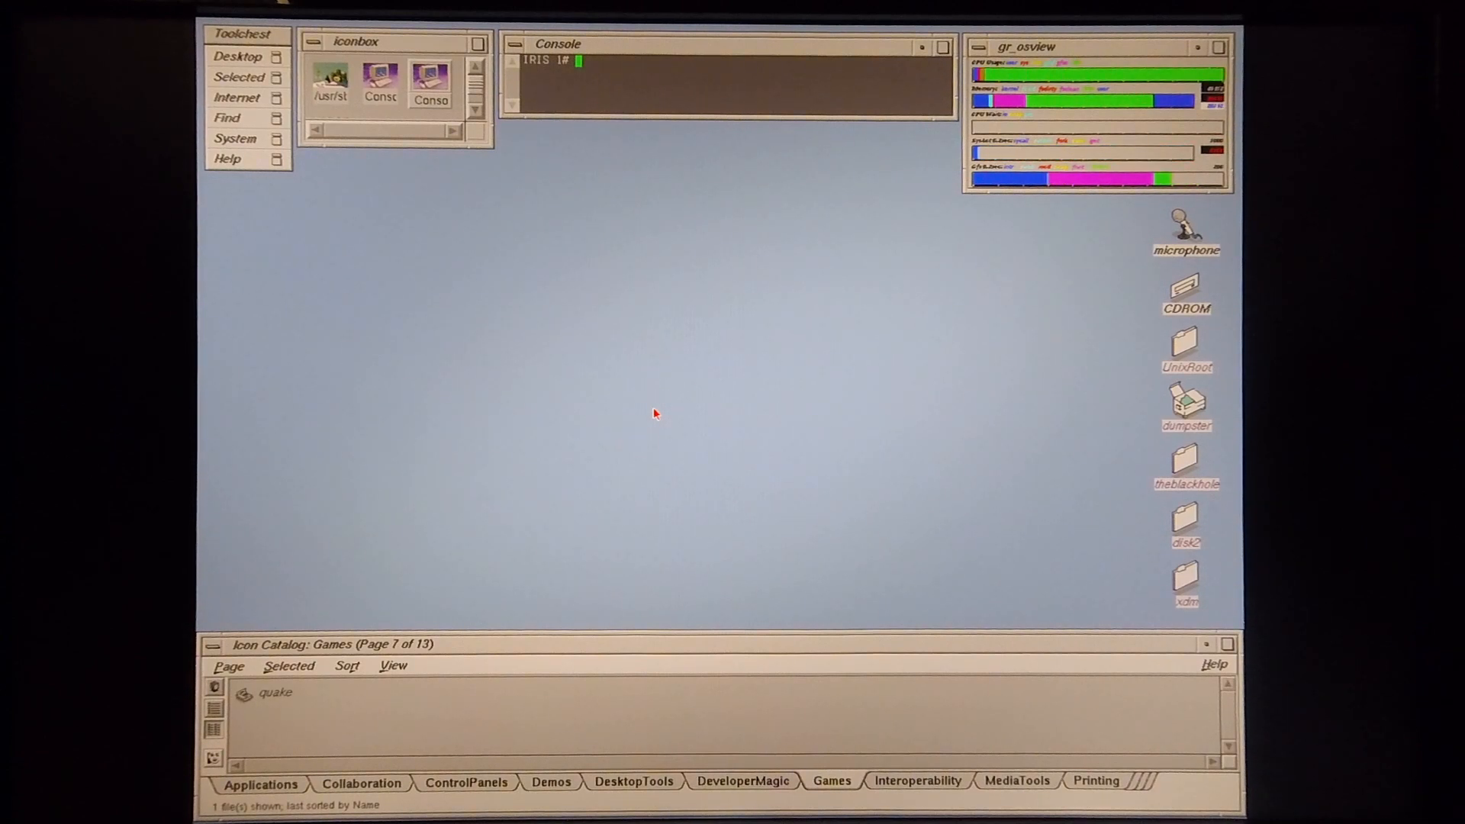
pyautogui.moveTo(698, 380)
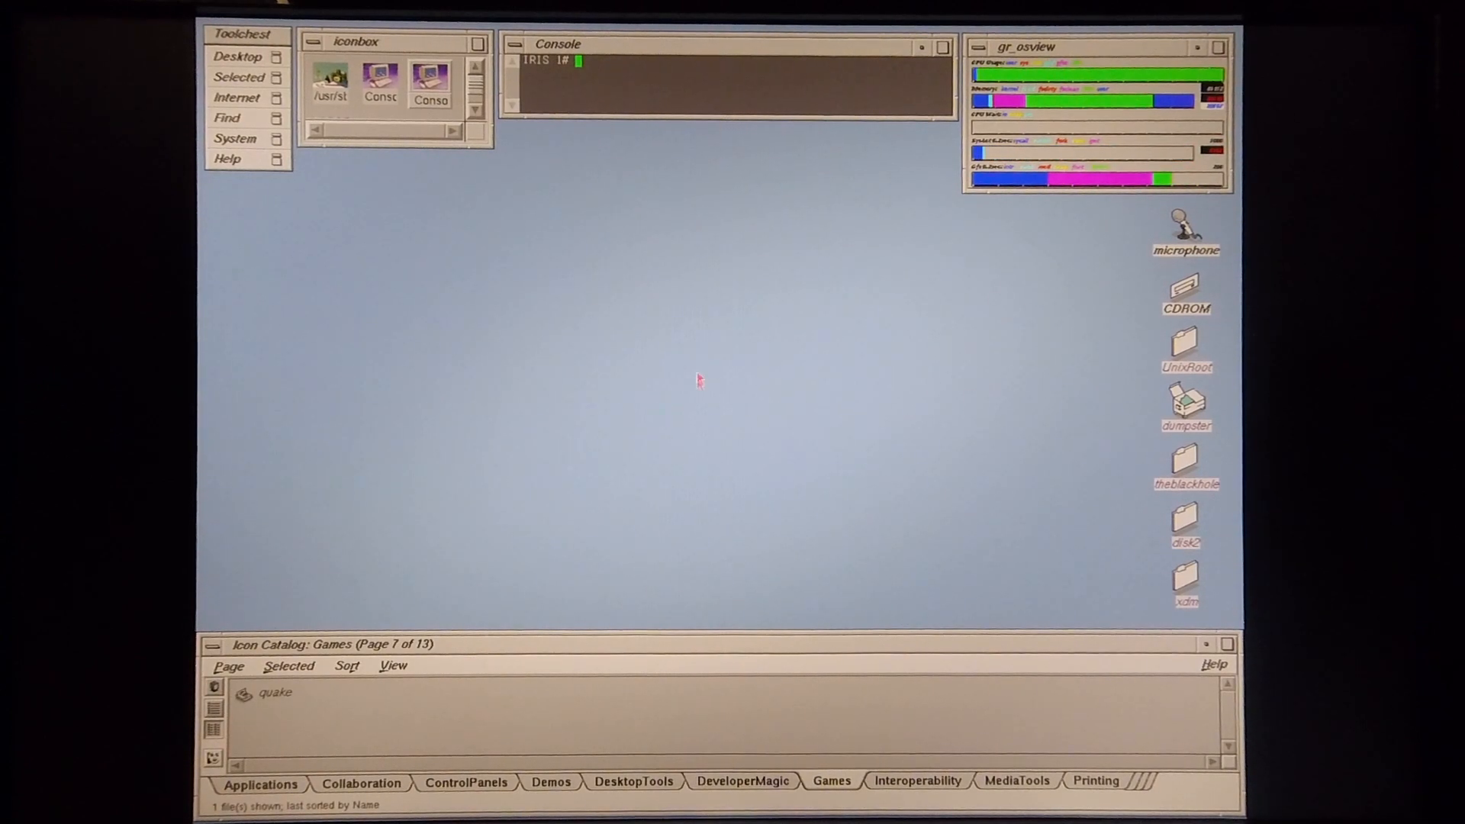
pyautogui.moveTo(677, 392)
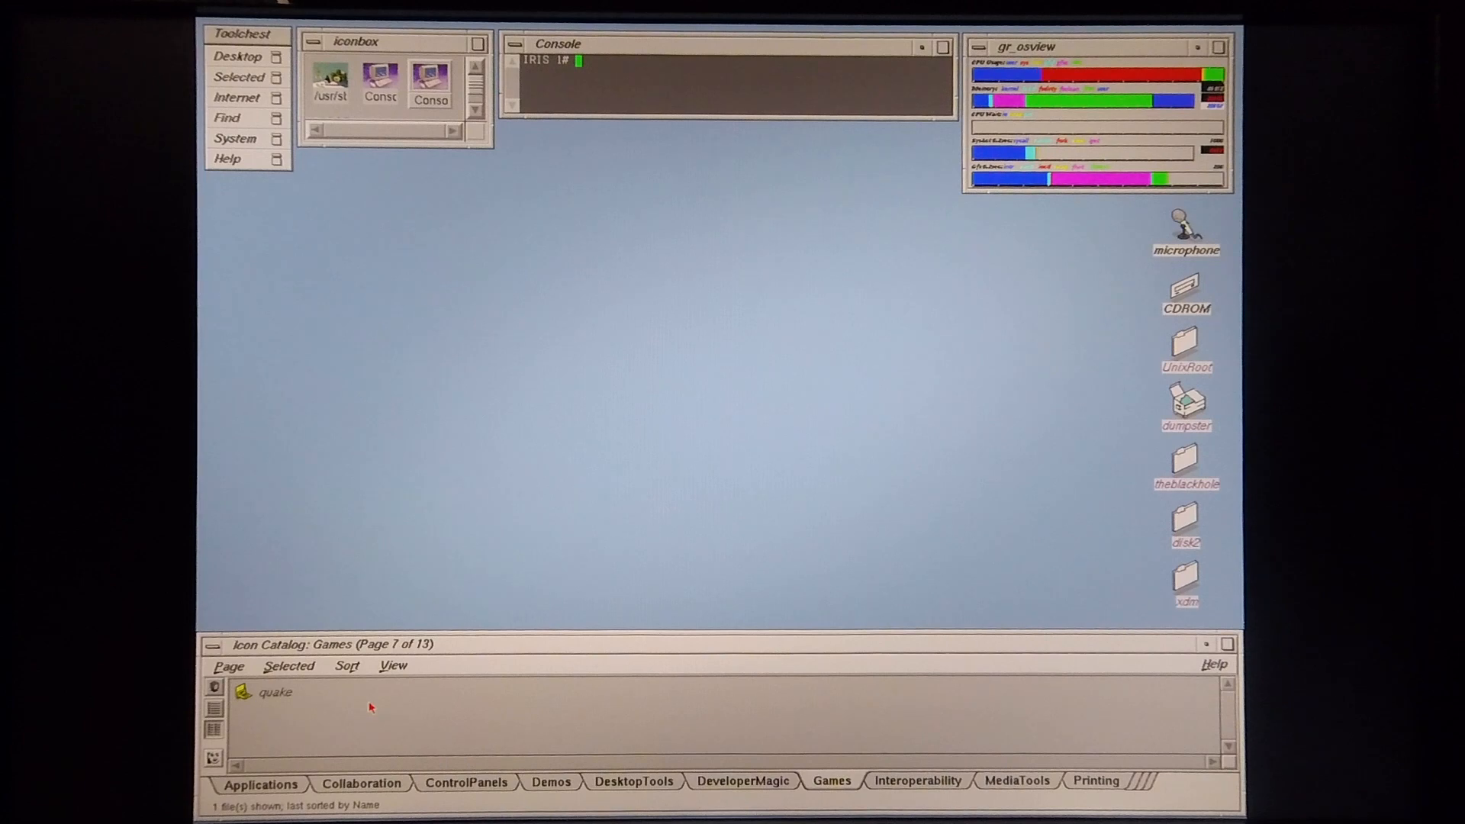
# Step: Launch Quake from the Games page of the Icon Catalog
pyautogui.doubleClick(271, 691)
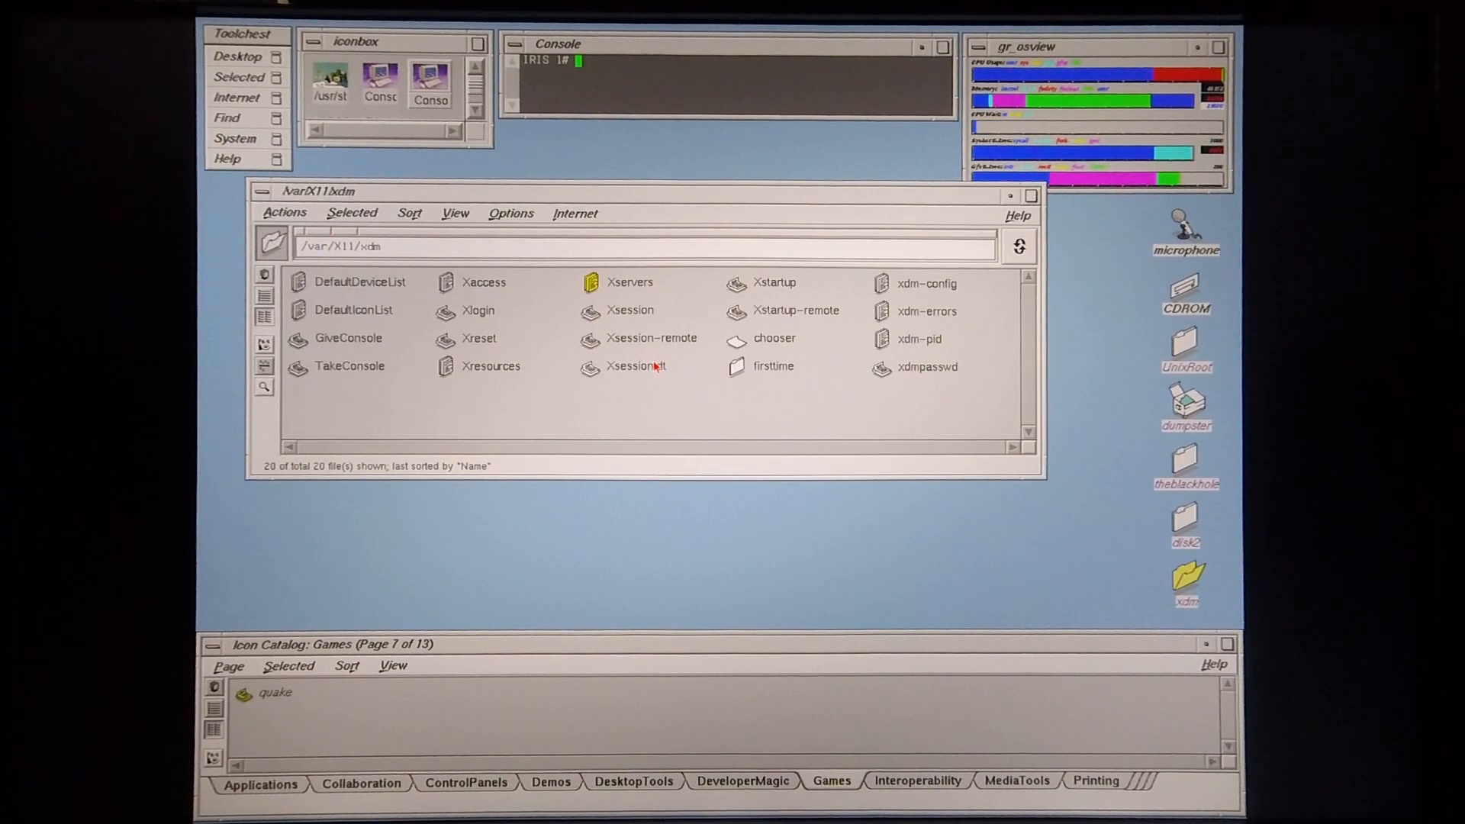
# Step: Enable the -depth 24 TrueColor line in Xservers, comment out pseudomap, and save
pyautogui.doubleClick(631, 282)
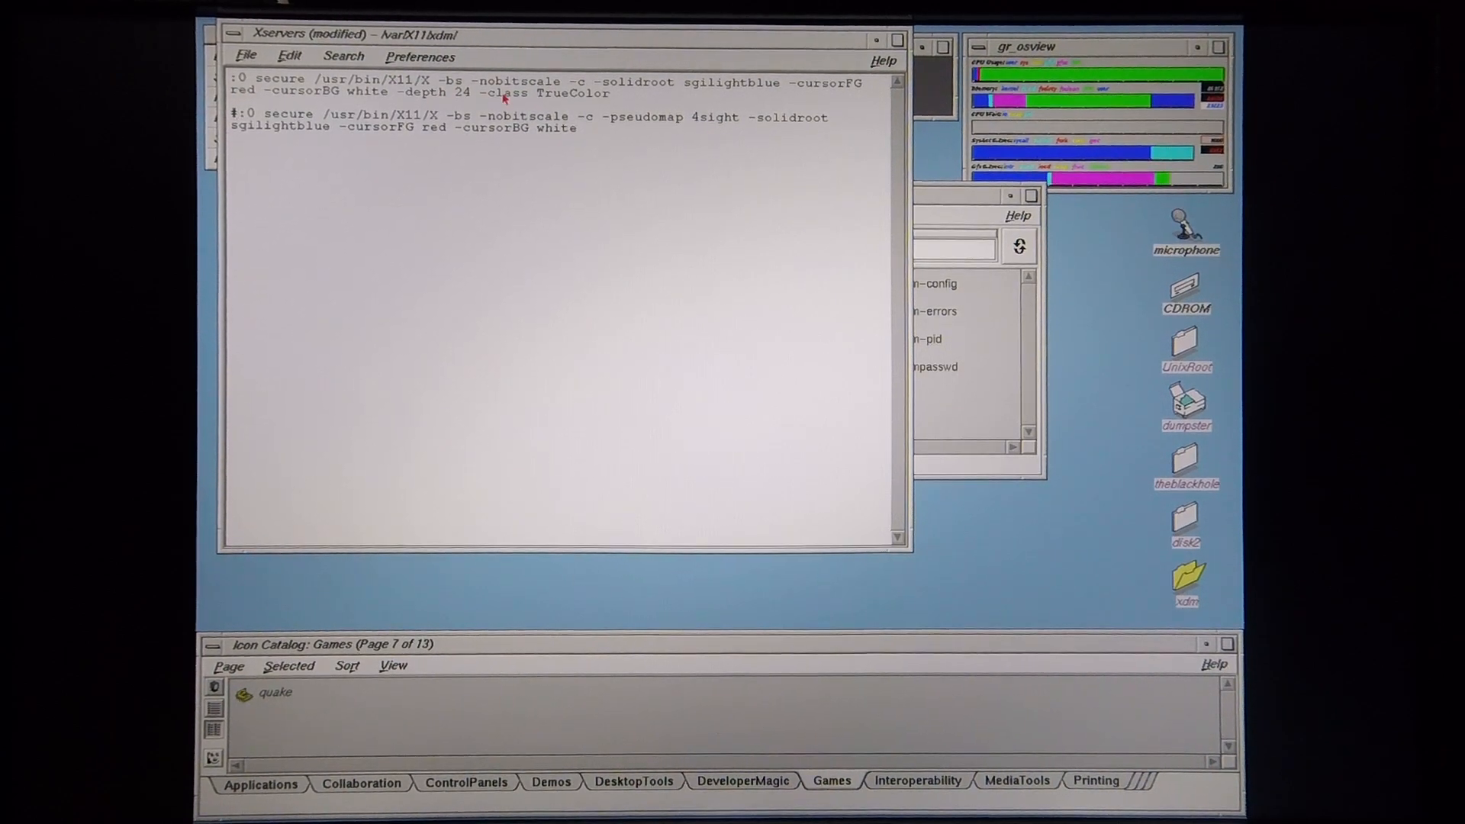
pyautogui.click(245, 55)
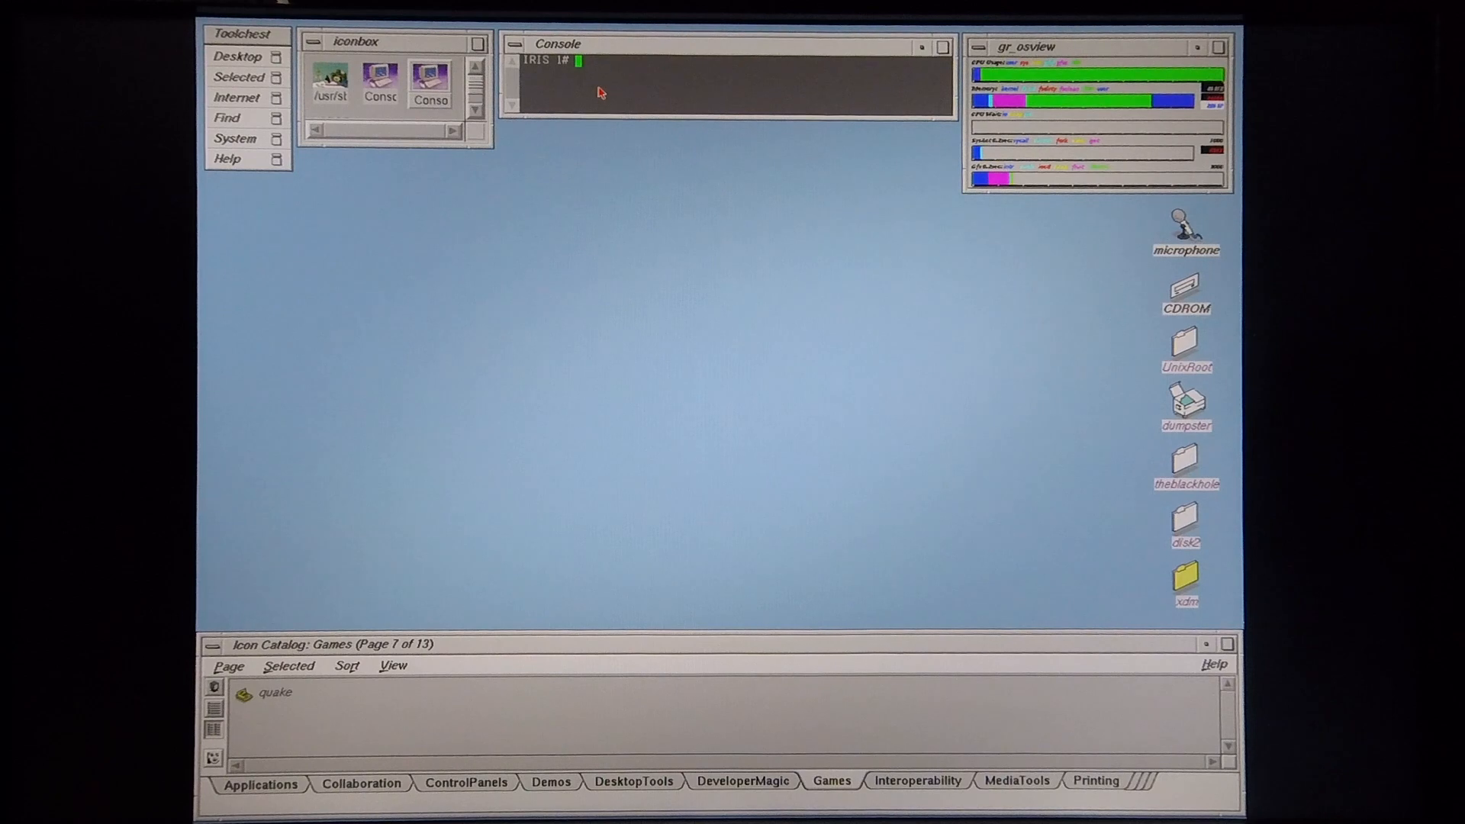
# Step: Change to /usr/gfx and run ./stopgfx to stop the 4Dwm desktop
pyautogui.write('cd /')
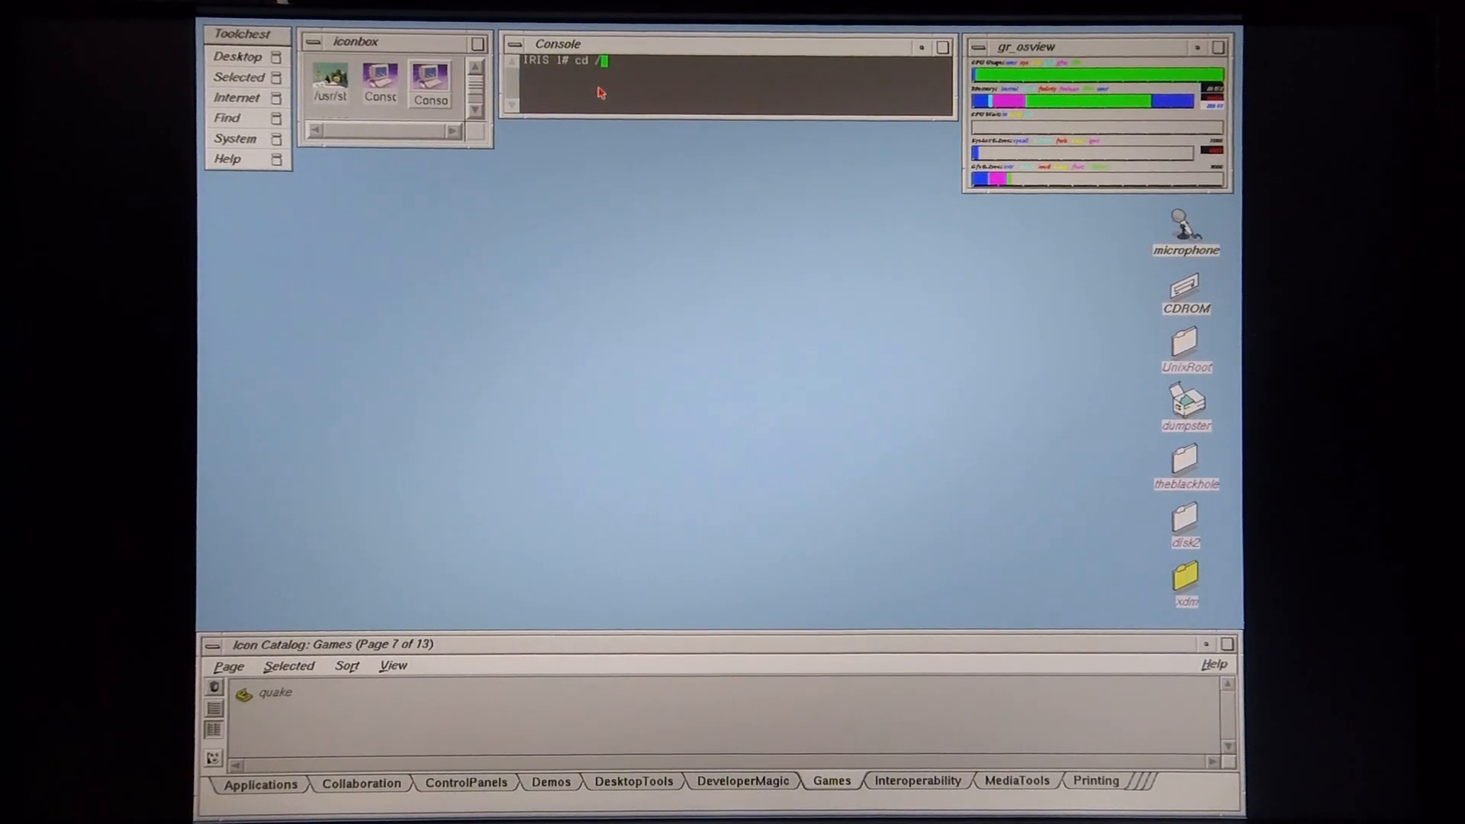
pyautogui.write('usr/gfx')
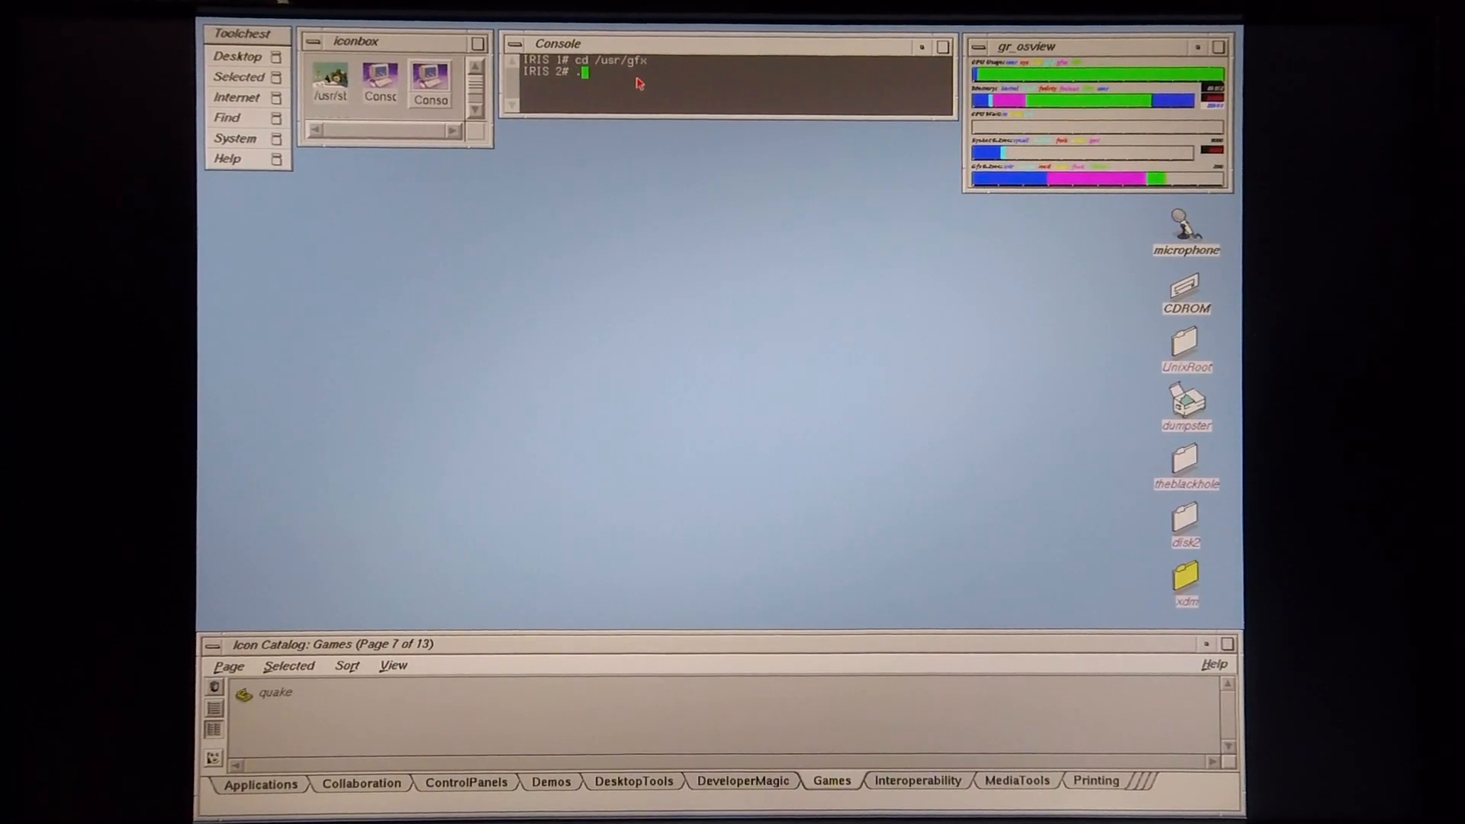
pyautogui.write('./stop')
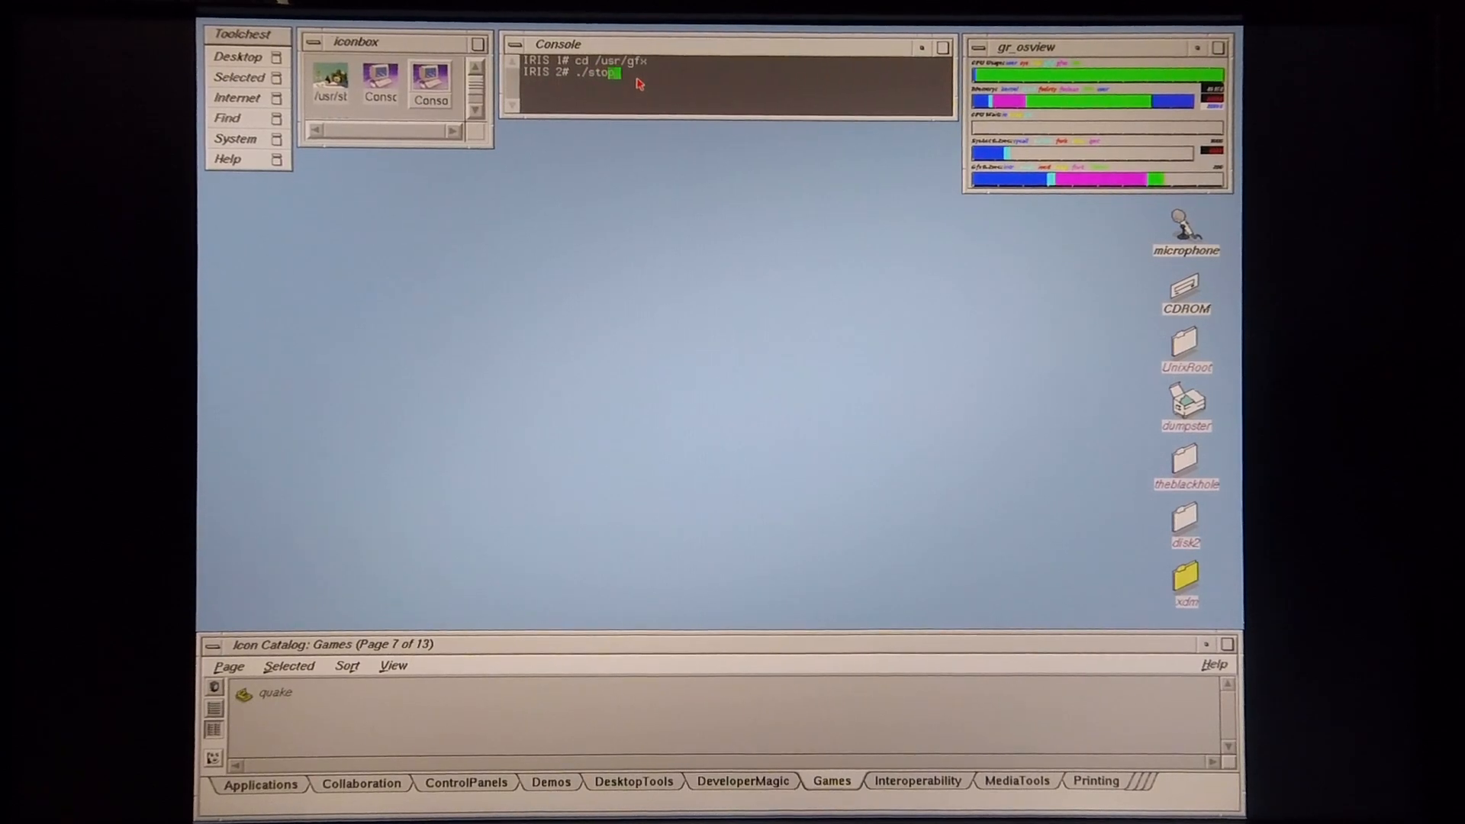
pyautogui.write('gfx')
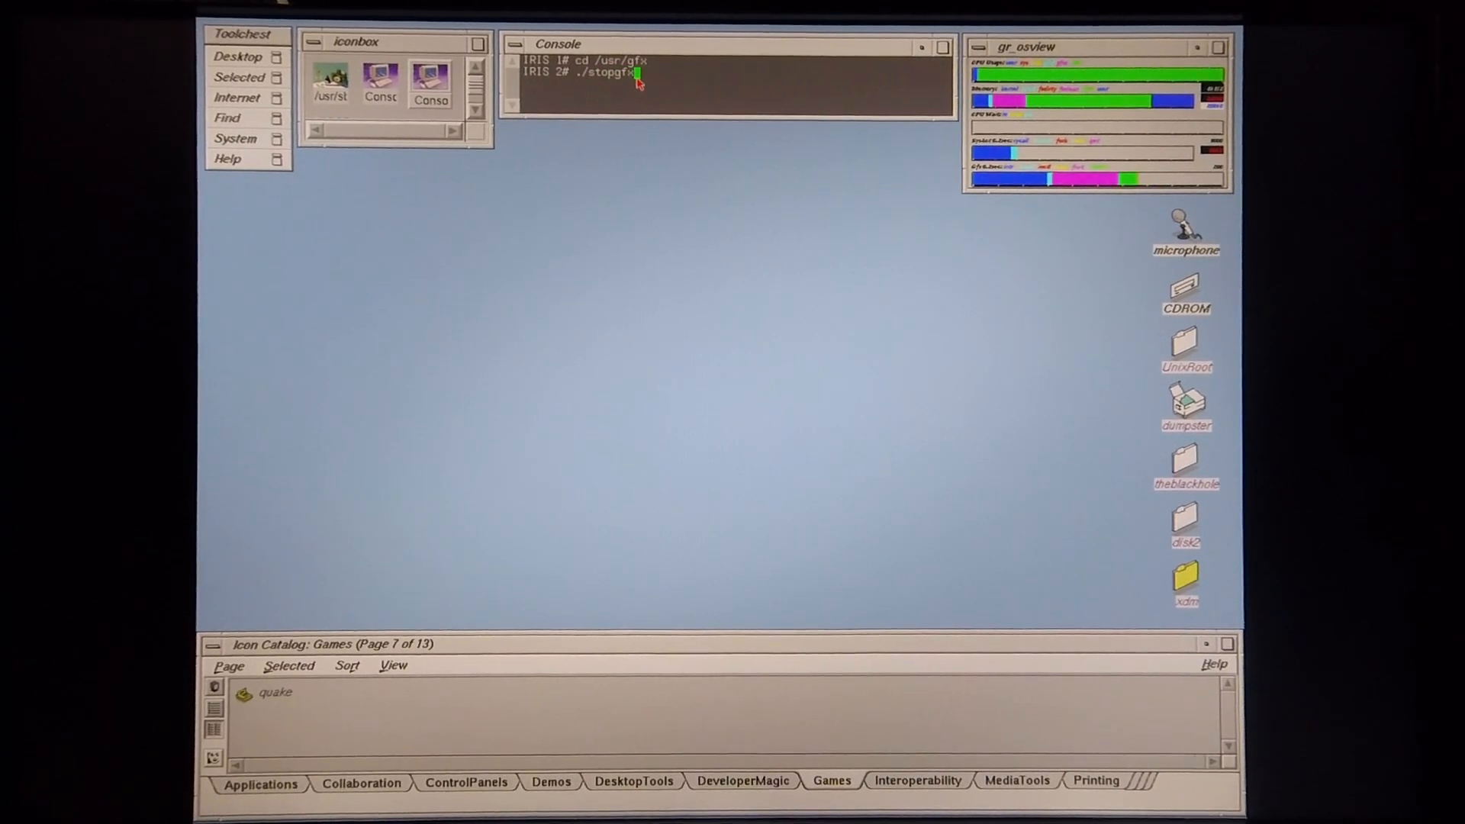
pyautogui.press('Return')
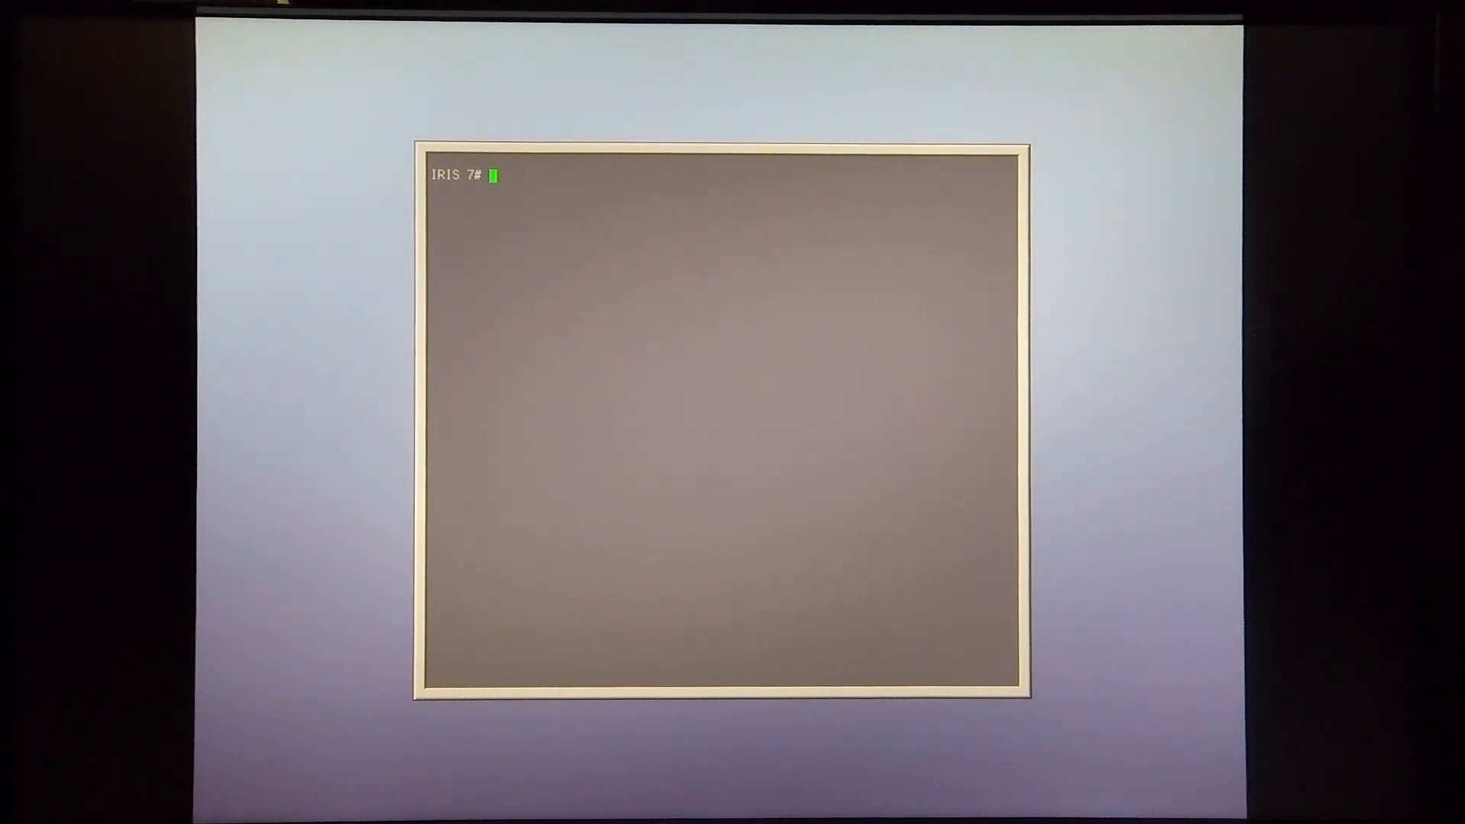
# Step: Change to /usr/gfx and run ./startgfx to restart graphics
pyautogui.write('cd /')
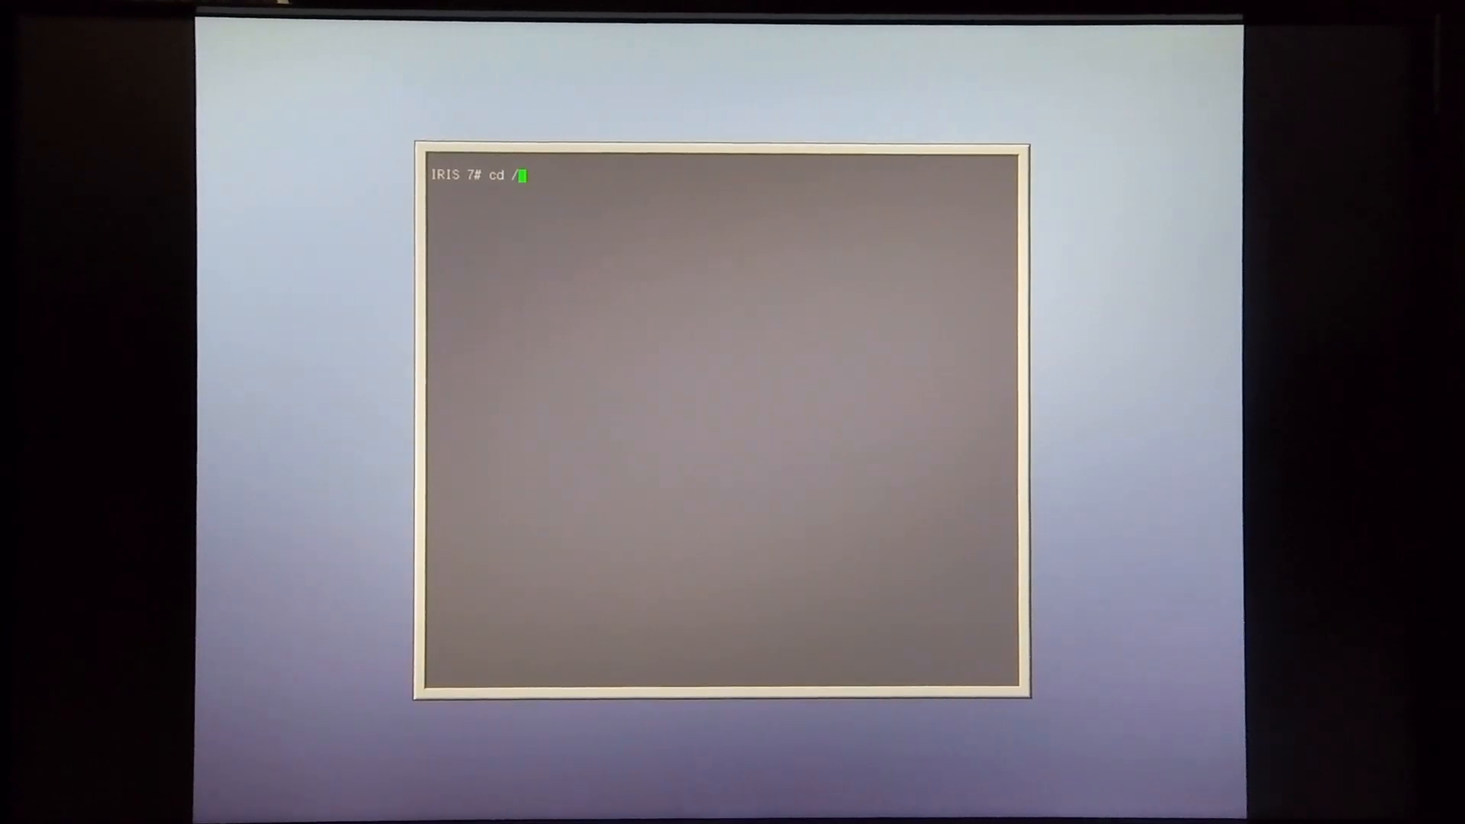
pyautogui.write('usr/gfx')
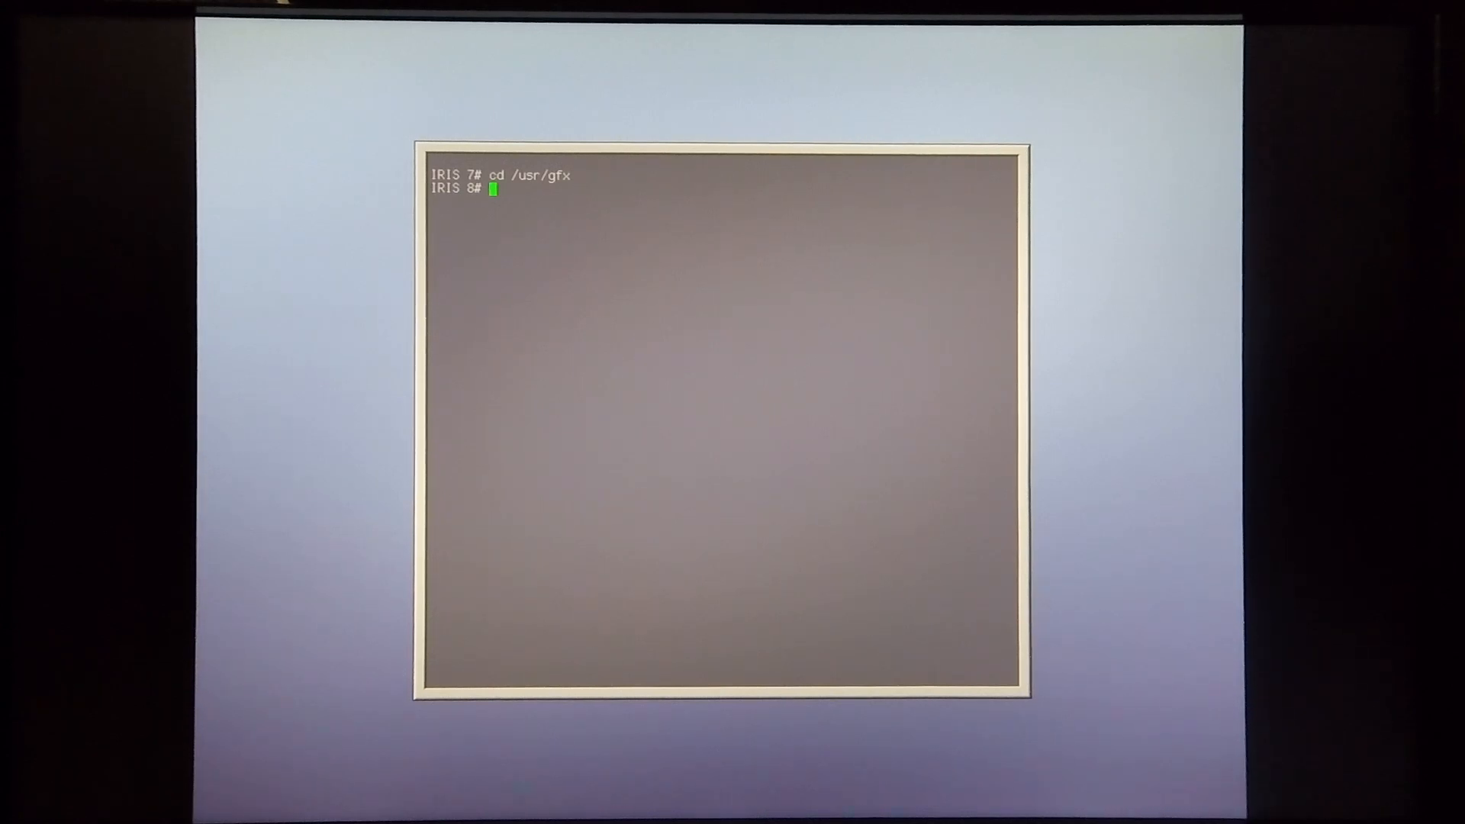
pyautogui.write('./')
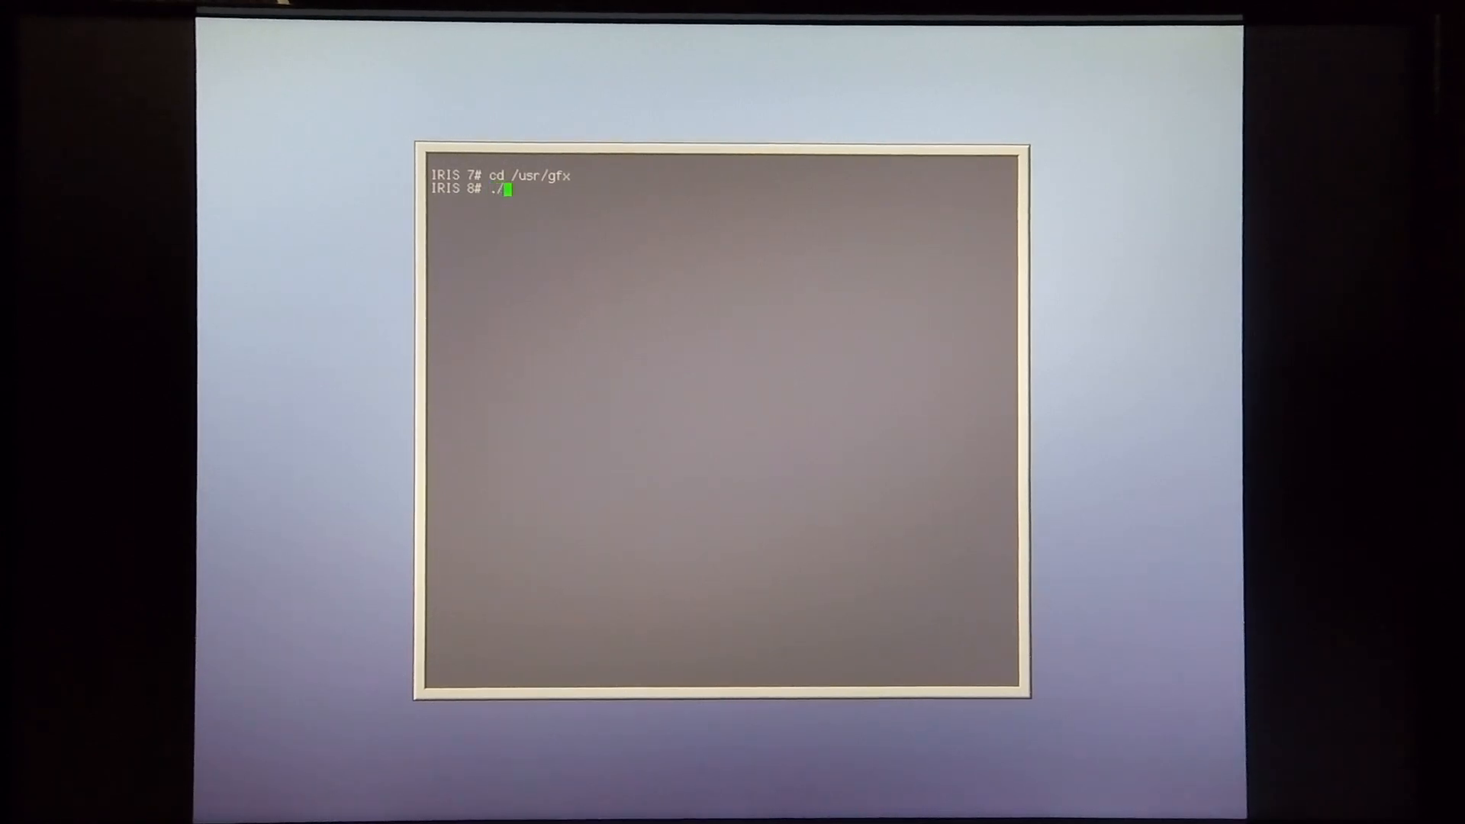
pyautogui.write('startgfx')
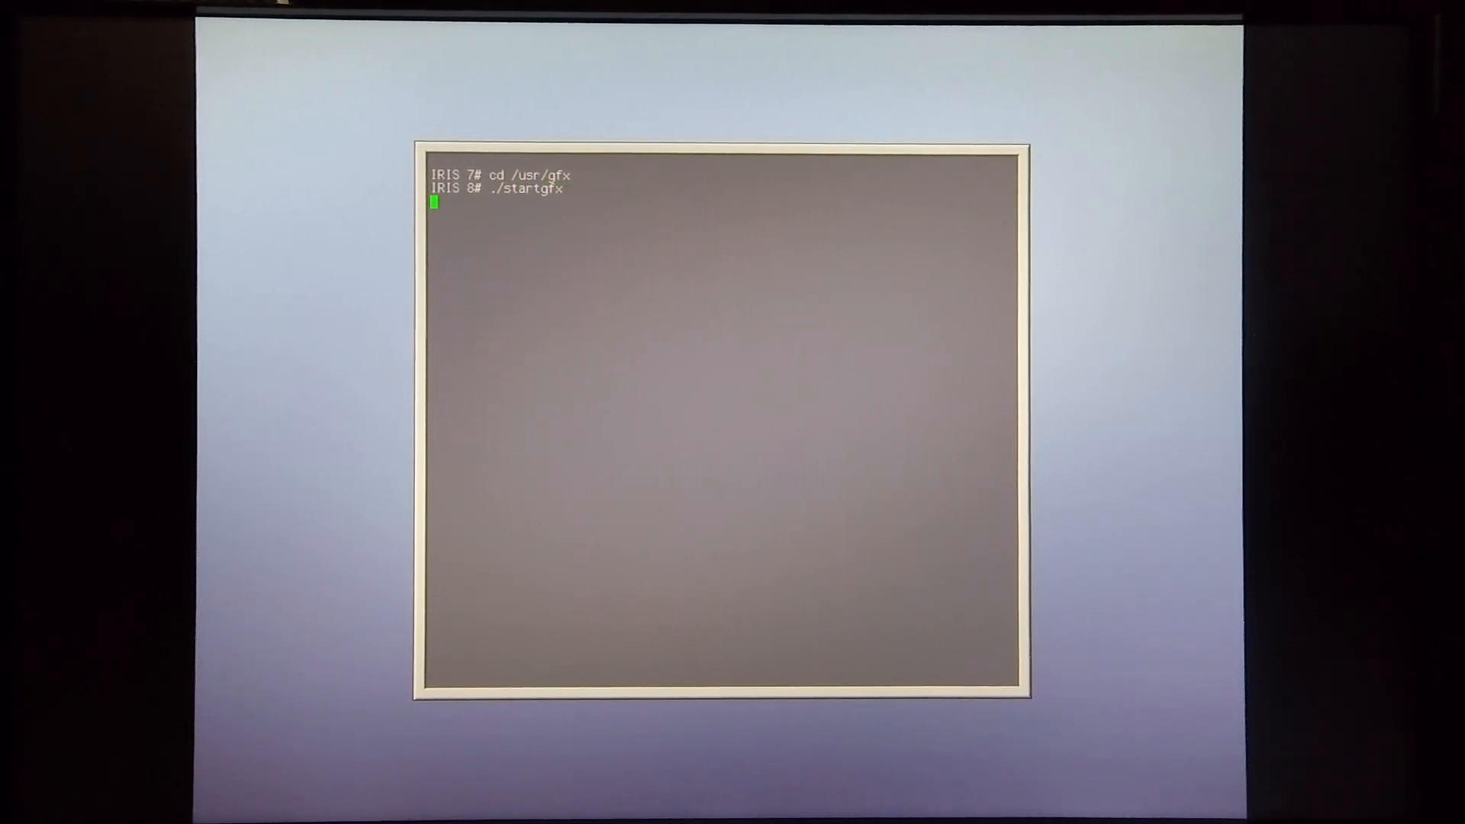
pyautogui.press('Return')
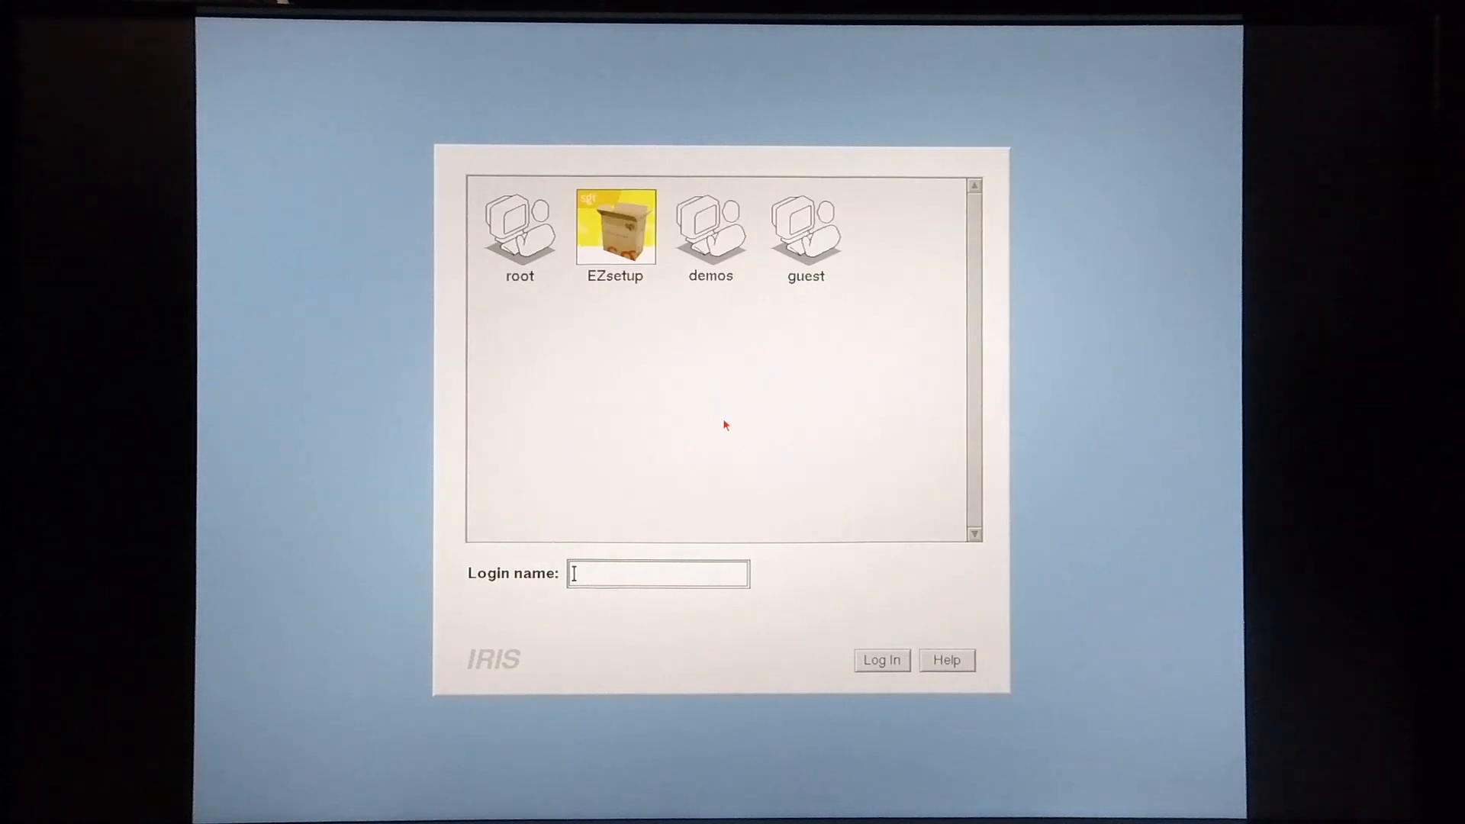
# Step: Select the root account and log in to start the desktop session
pyautogui.click(519, 229)
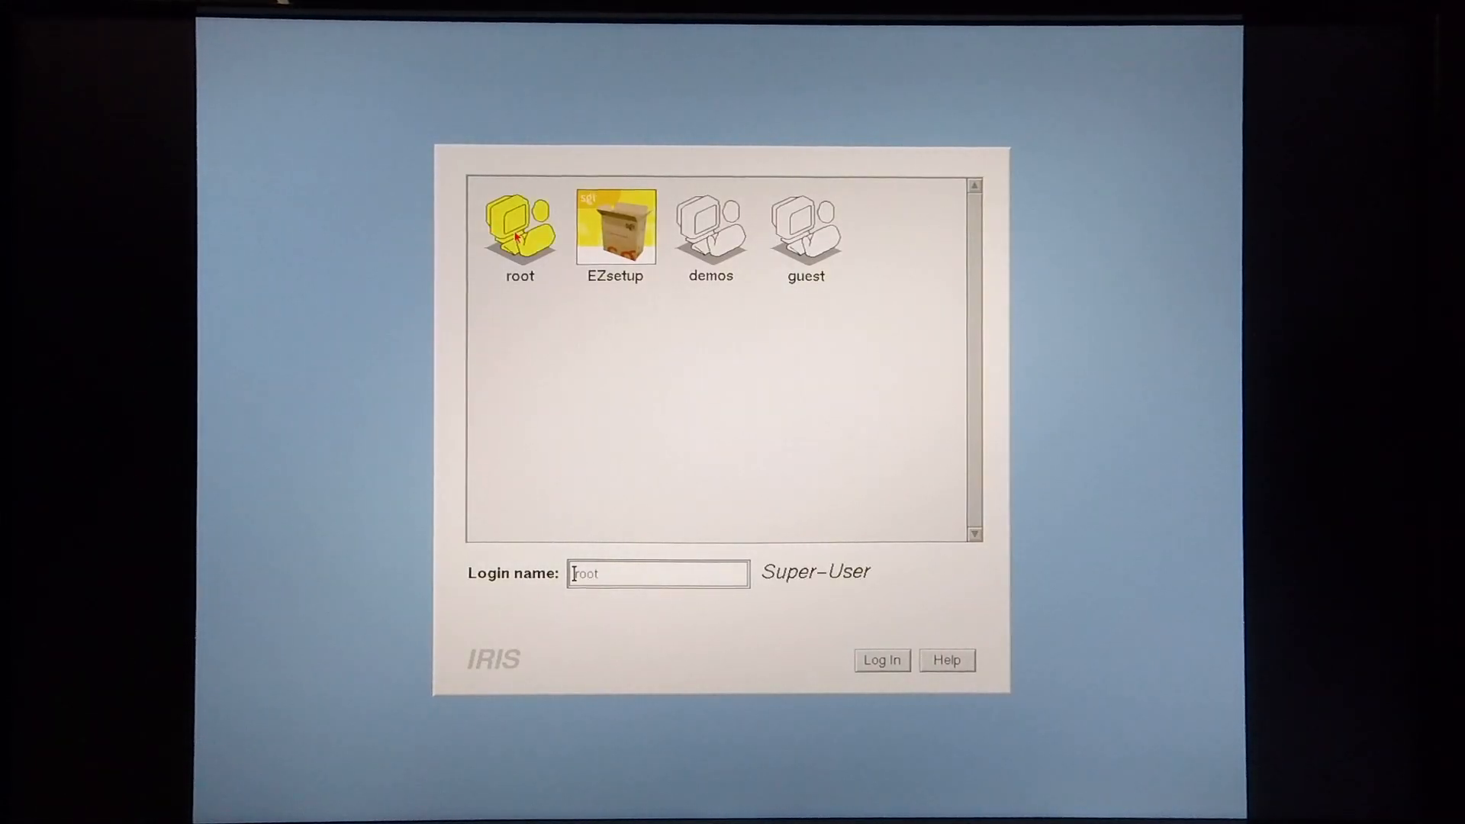
pyautogui.click(879, 659)
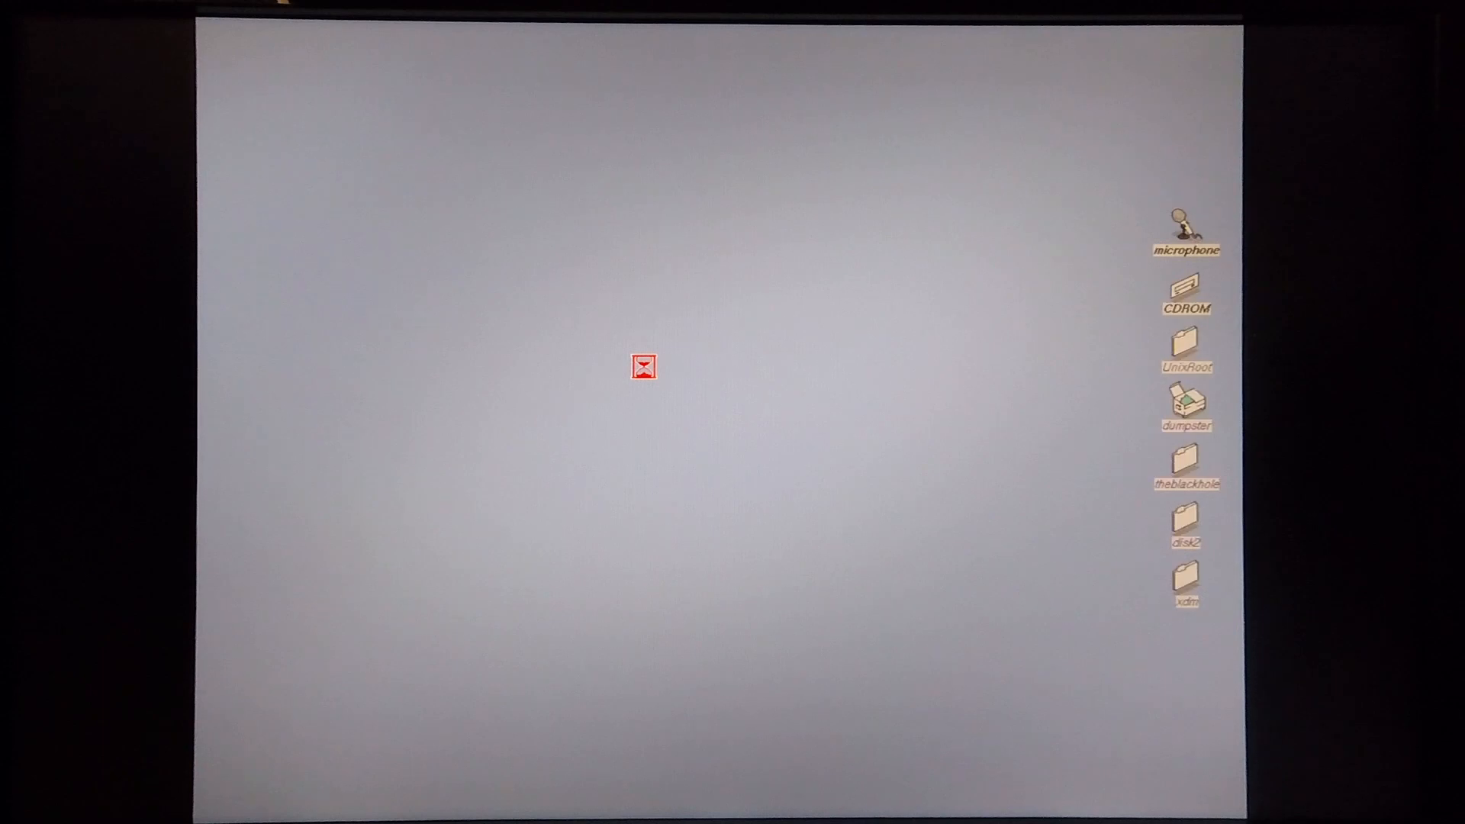